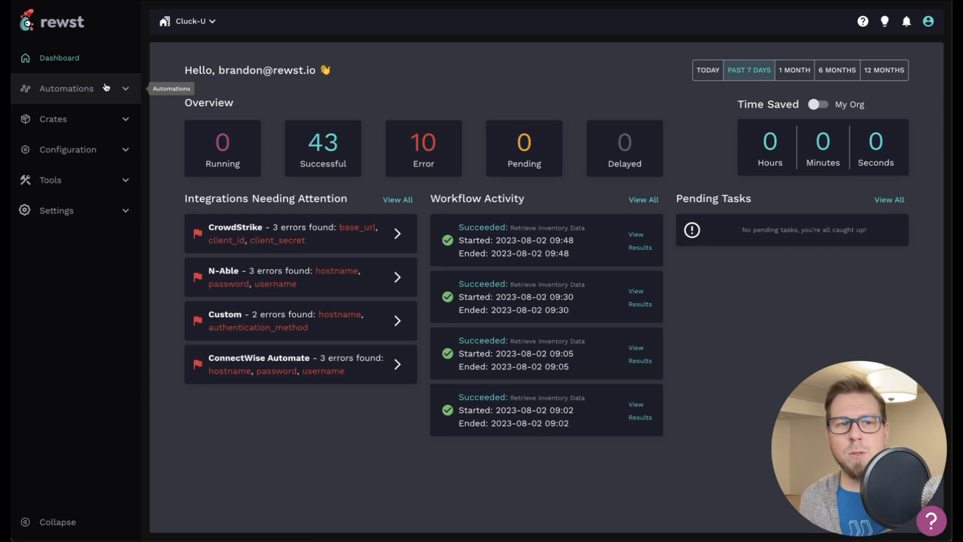
Step: From Automations > Forms, create a new form named Hello World Form
left_click(66, 89)
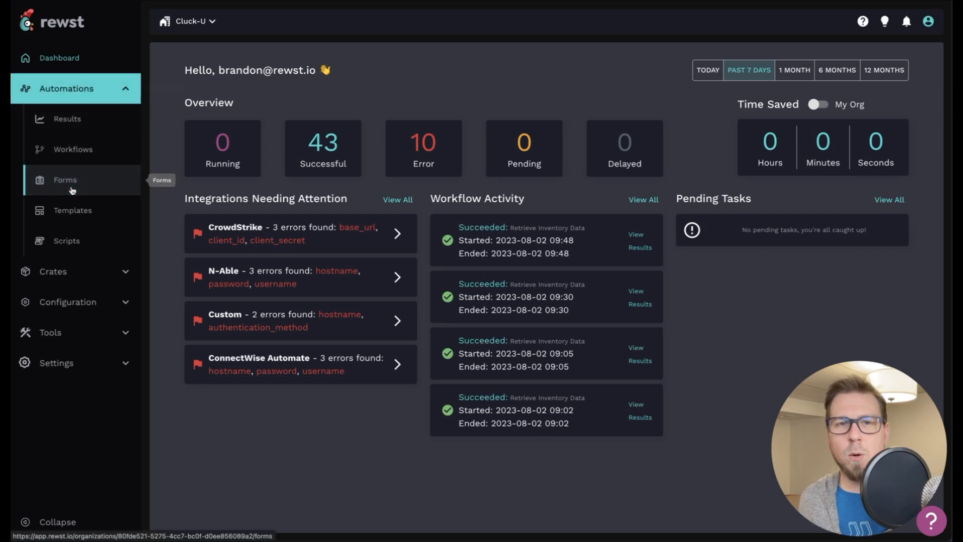
left_click(881, 112)
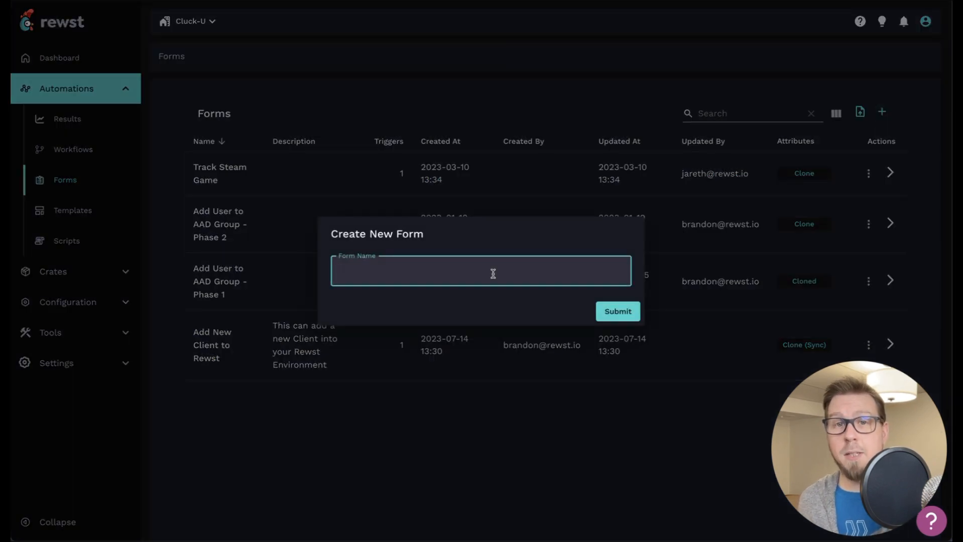
type("Hello World Form")
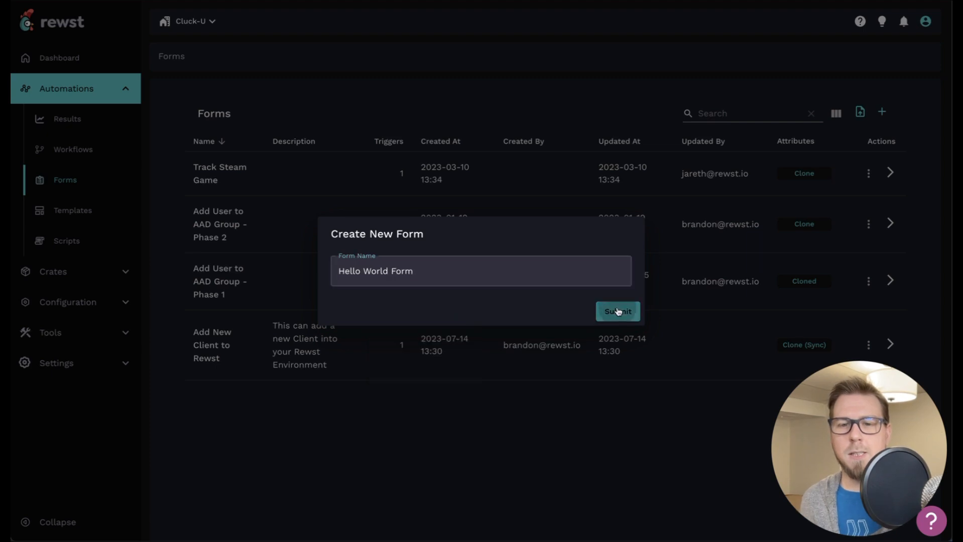
left_click(617, 311)
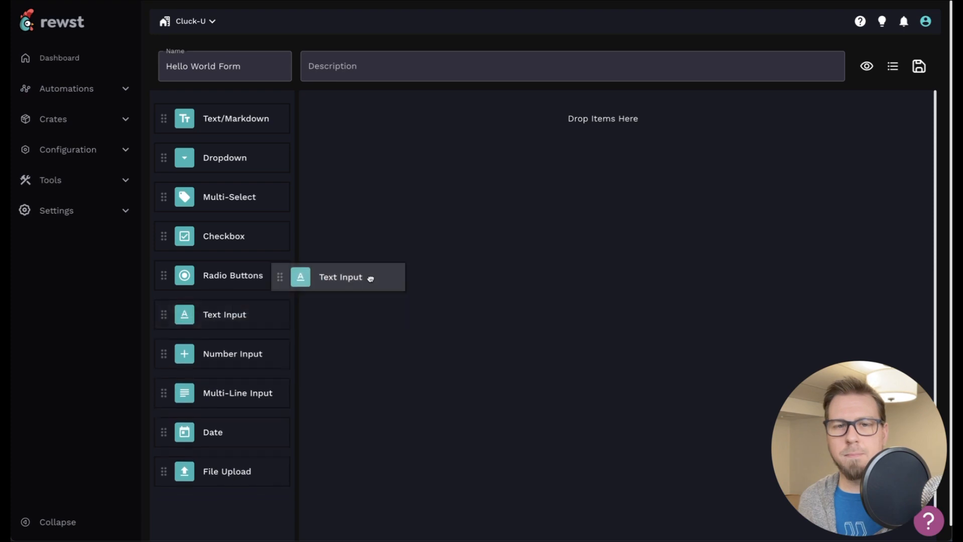
Step: Add a text input with field name send_message and label Send Message
left_click_drag(340, 277, 491, 129)
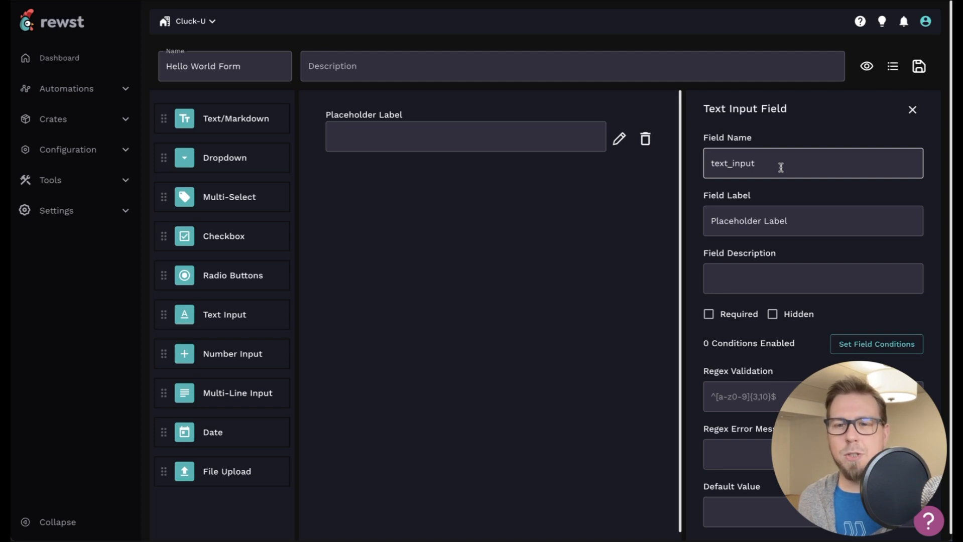
type("send_message")
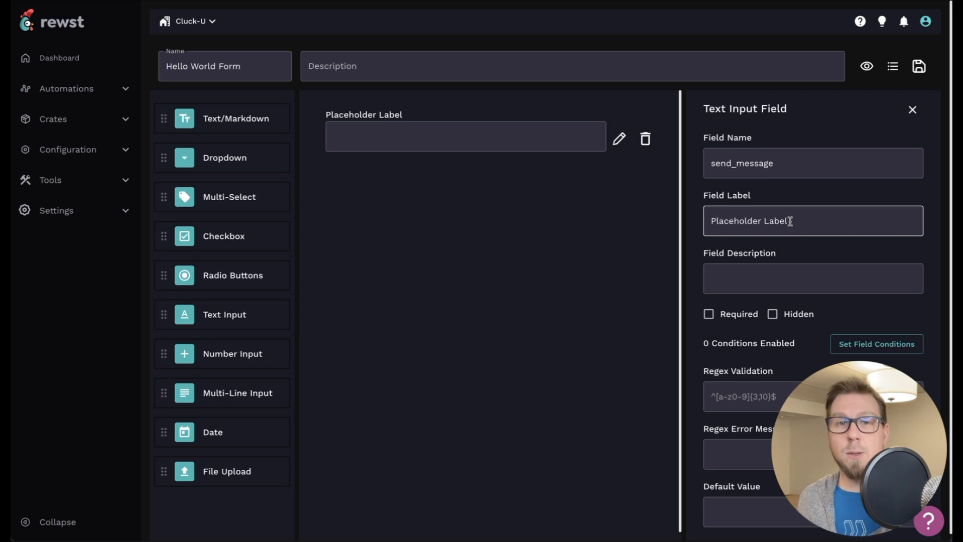
double_click(775, 221)
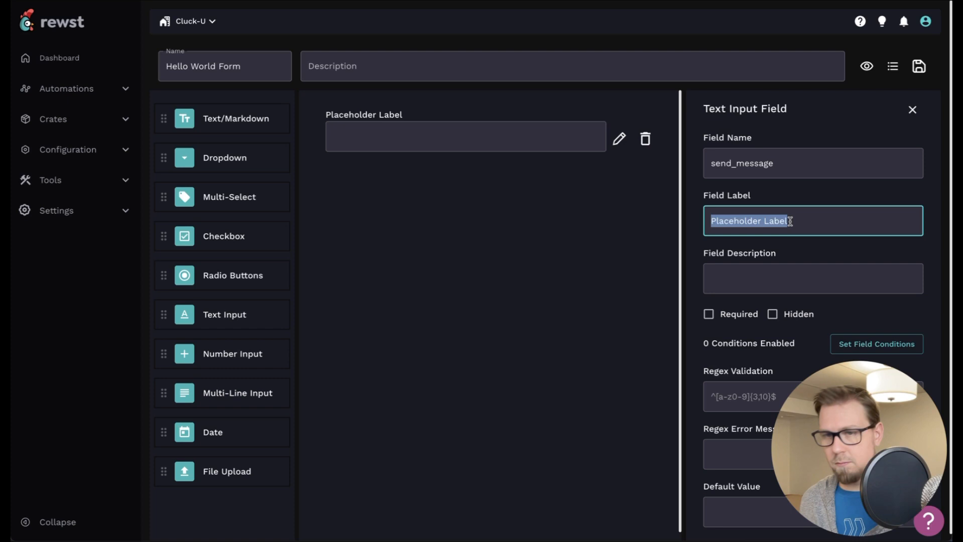
type("Send Message")
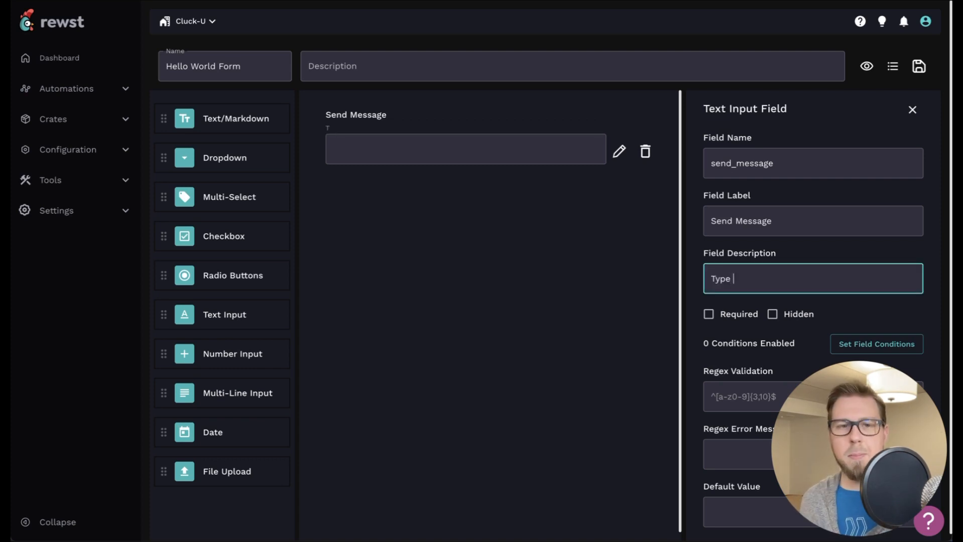
Step: Describe the field "Type in a message to send here" and mark it Required
type("Type in a message to")
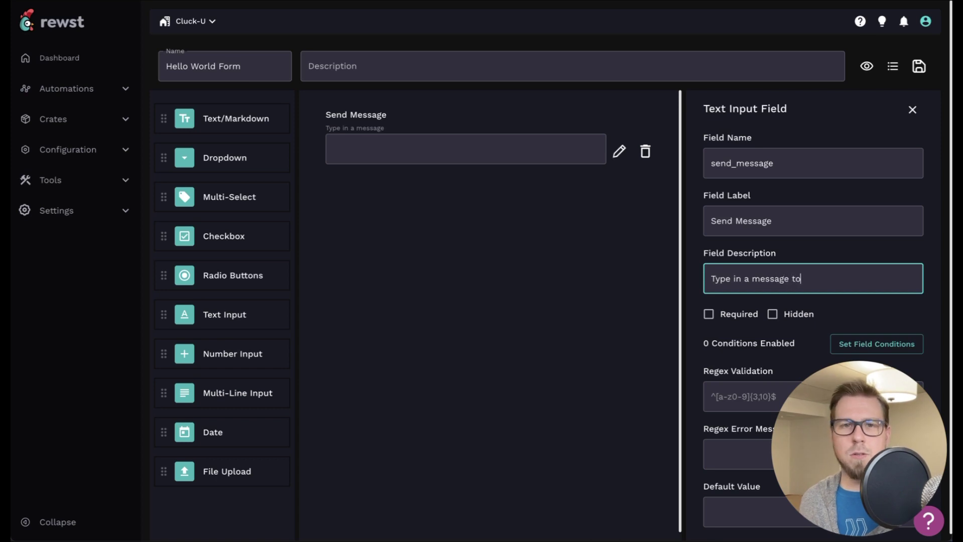
type("send here")
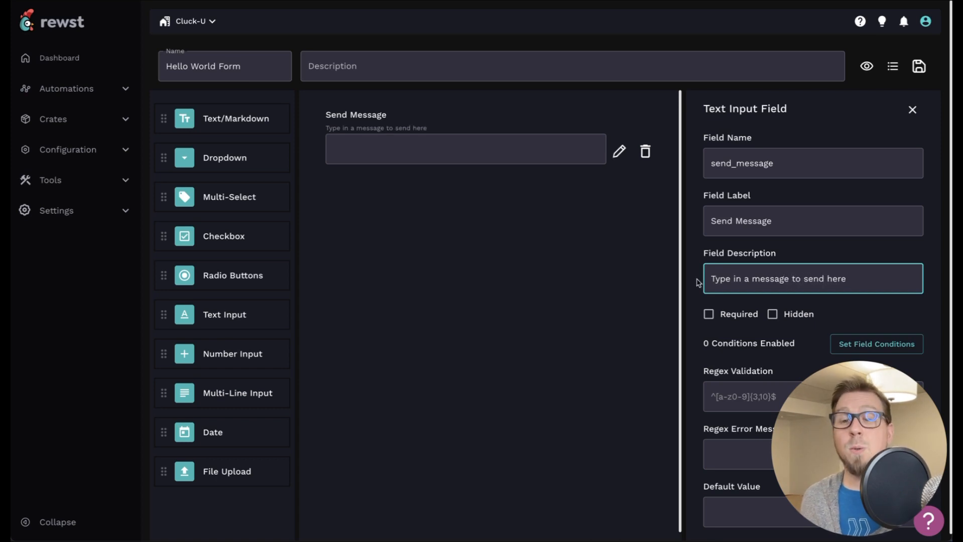
left_click(707, 313)
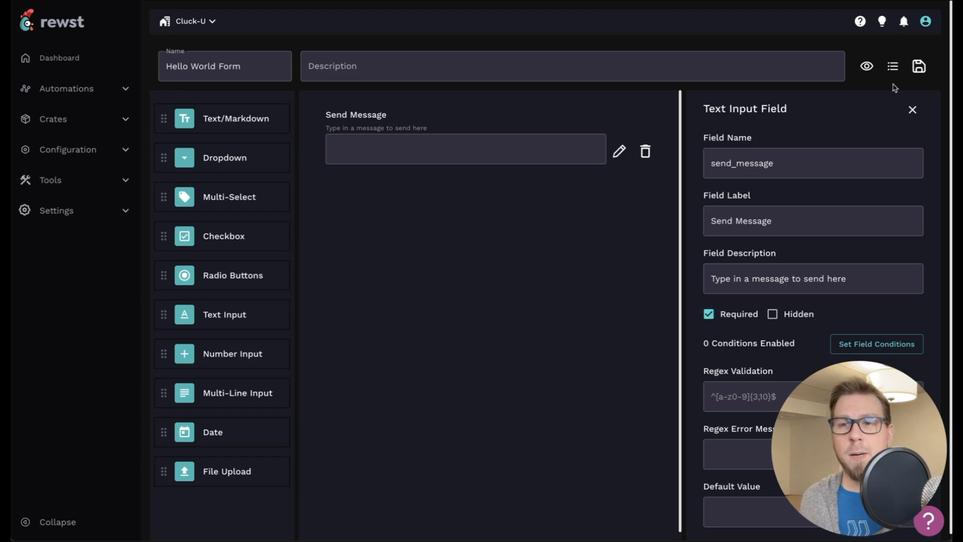
Step: Publish the form, then create a workflow named Hello World Workflow
left_click(918, 66)
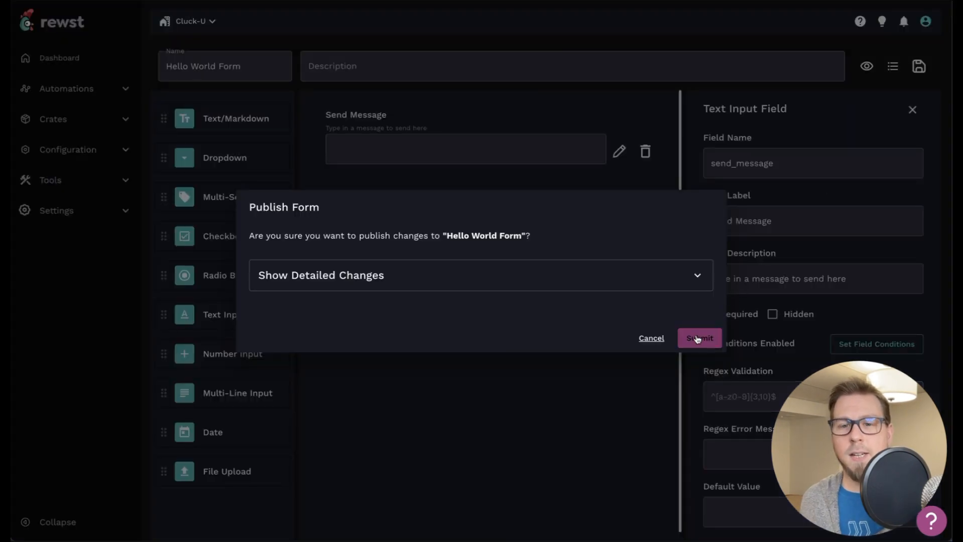
left_click(699, 338)
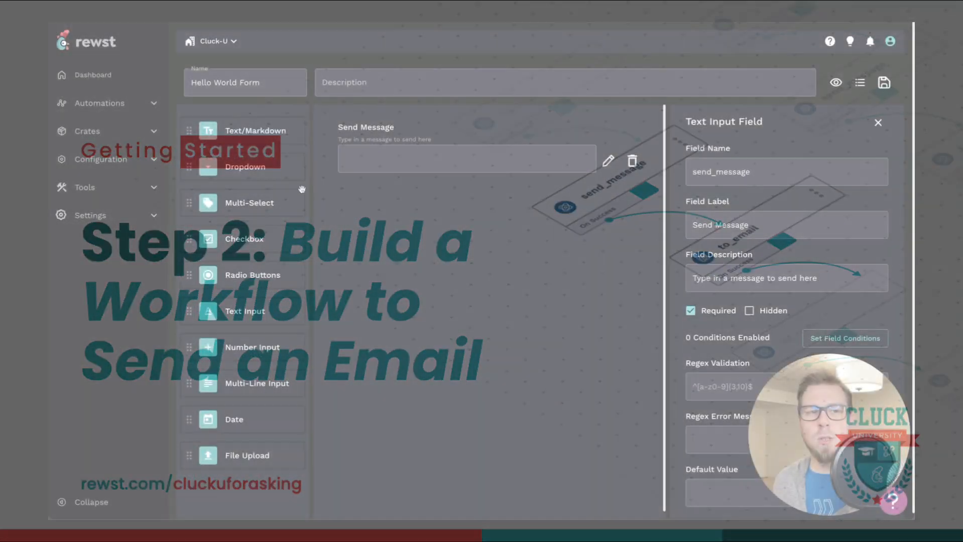
left_click(100, 103)
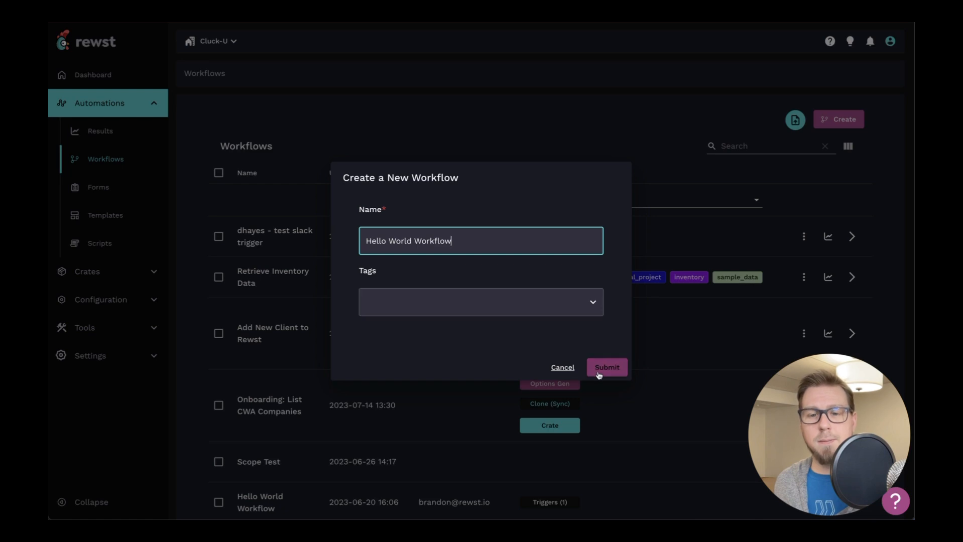
left_click(606, 367)
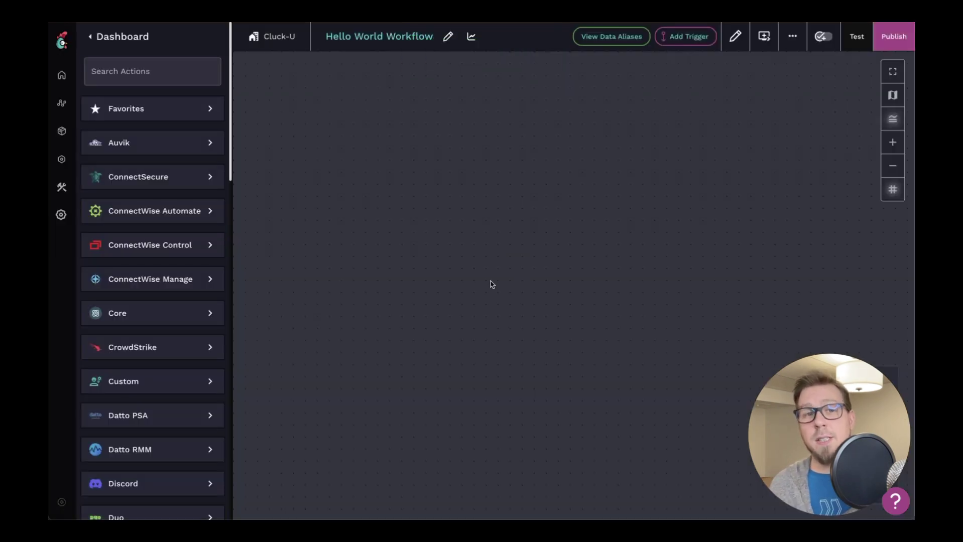
mouse_move(253, 146)
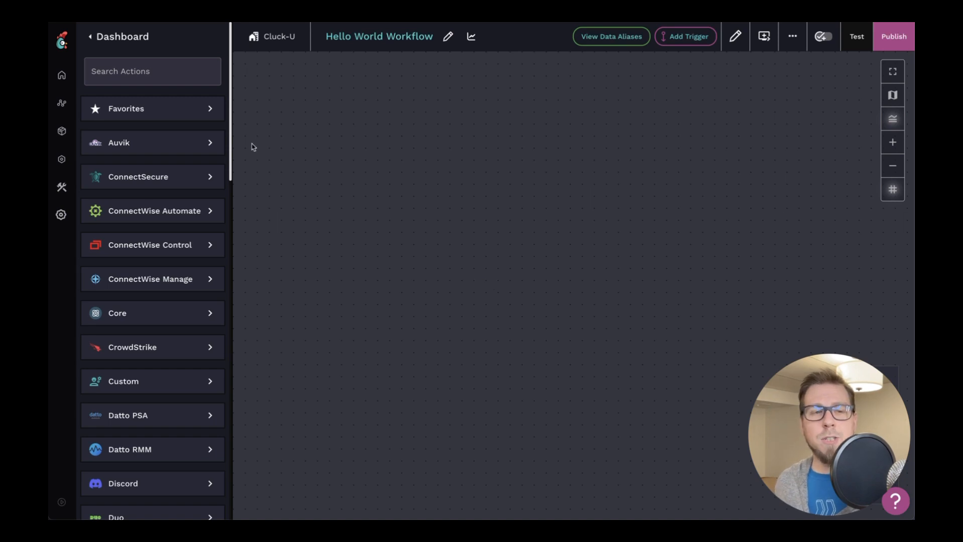
mouse_move(329, 57)
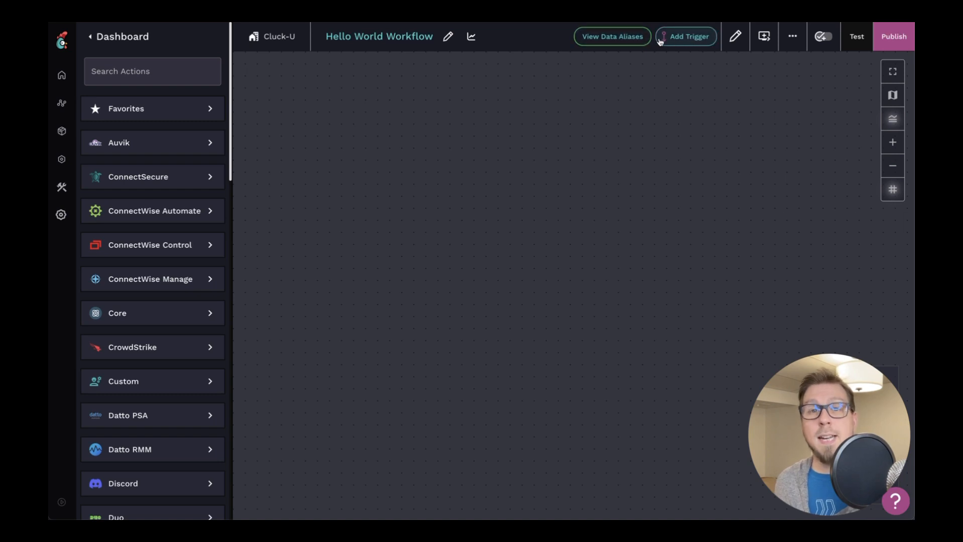
mouse_move(470, 36)
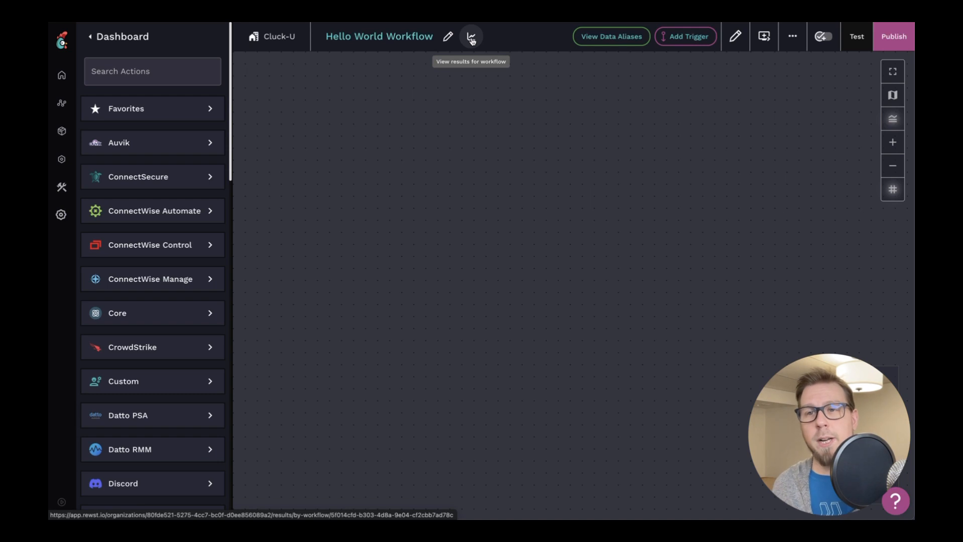
mouse_move(736, 38)
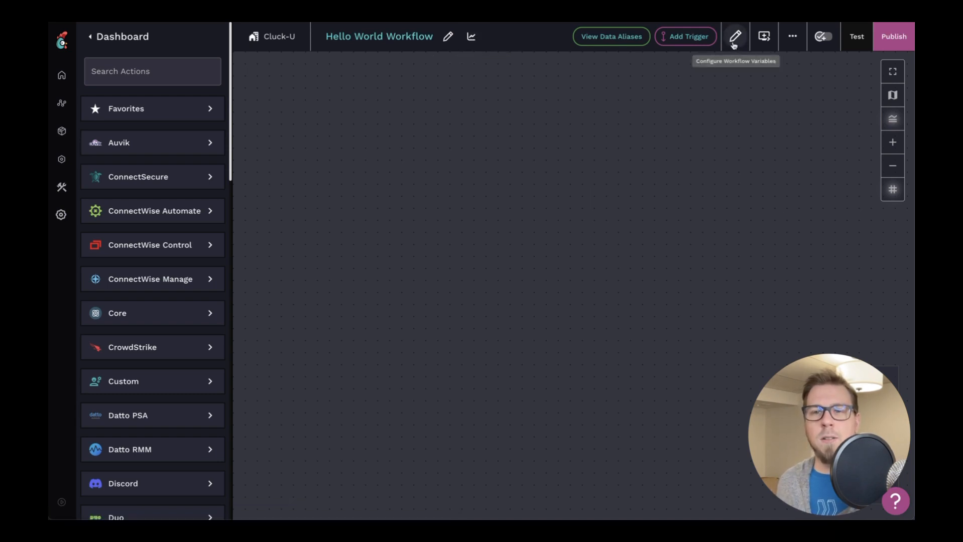
mouse_move(764, 36)
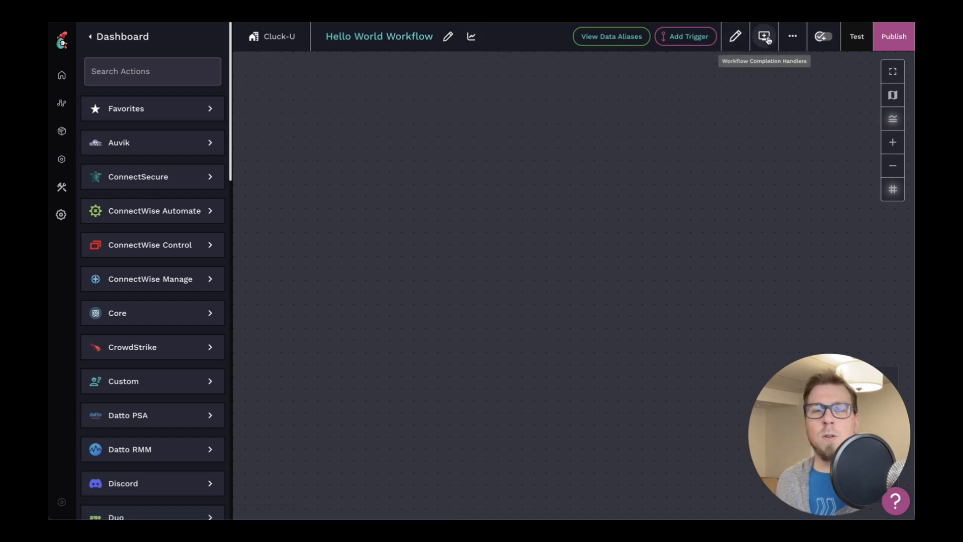
mouse_move(825, 36)
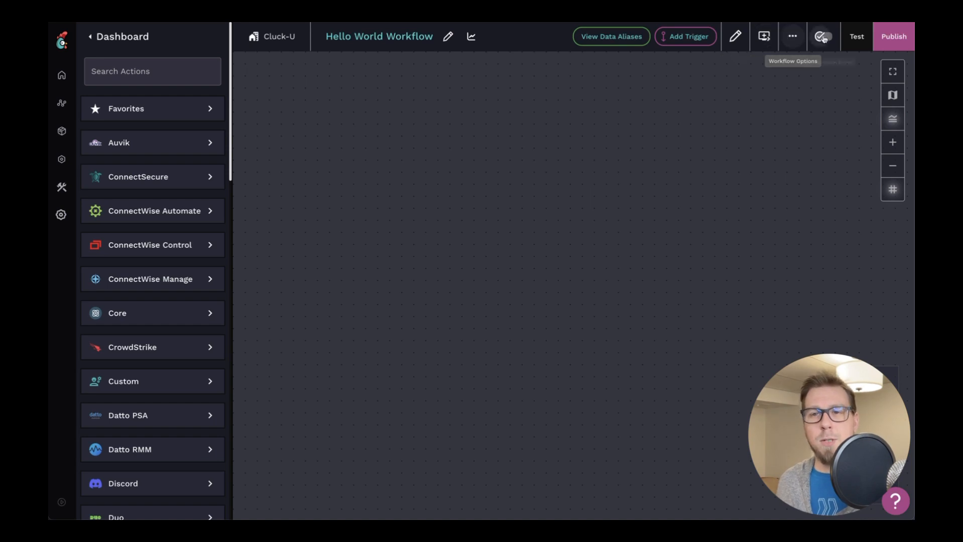
mouse_move(859, 36)
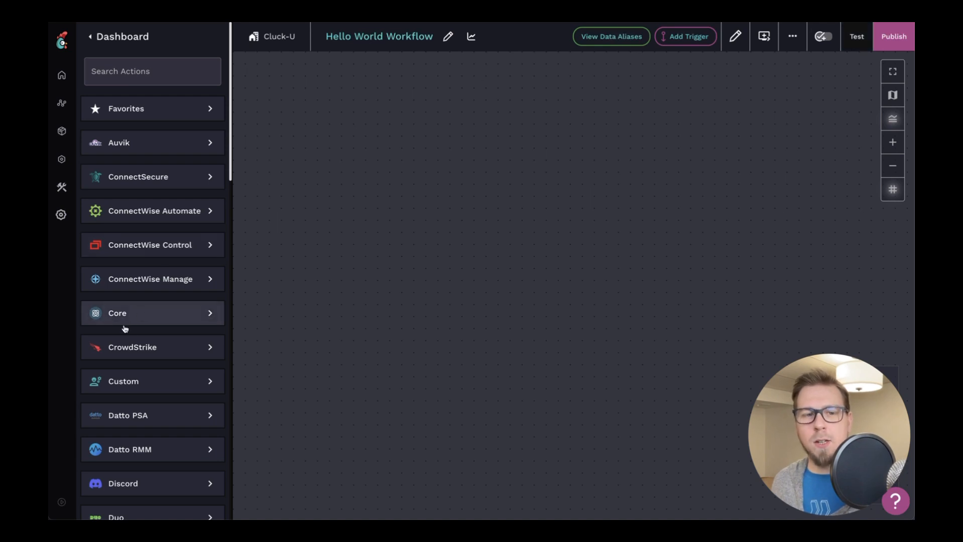
mouse_move(162, 323)
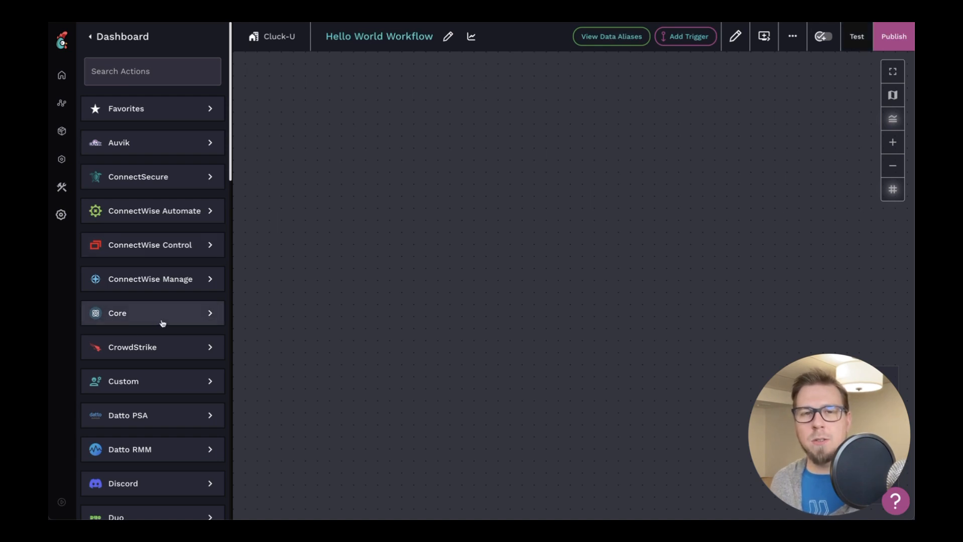
Step: Star the noop action in the Core actions group as a favourite
left_click(137, 71)
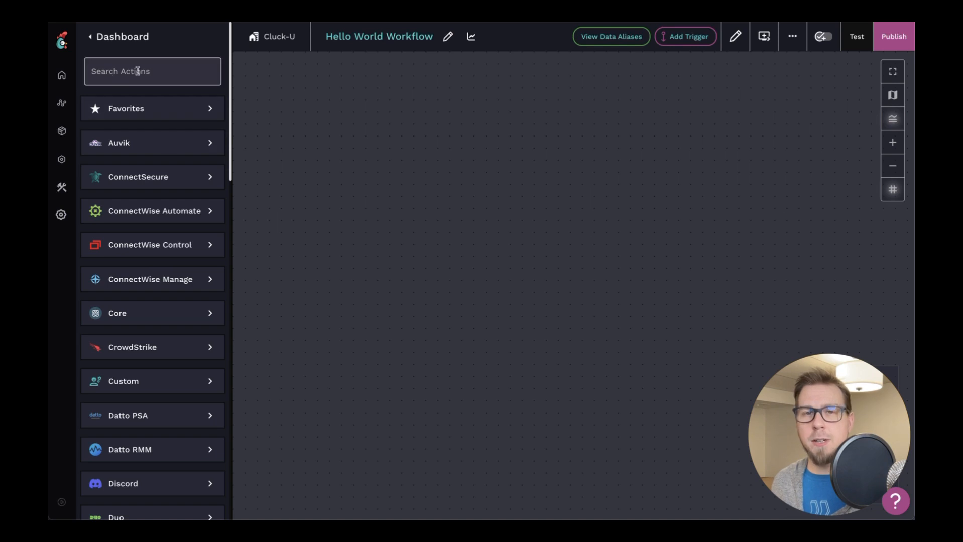
left_click(117, 313)
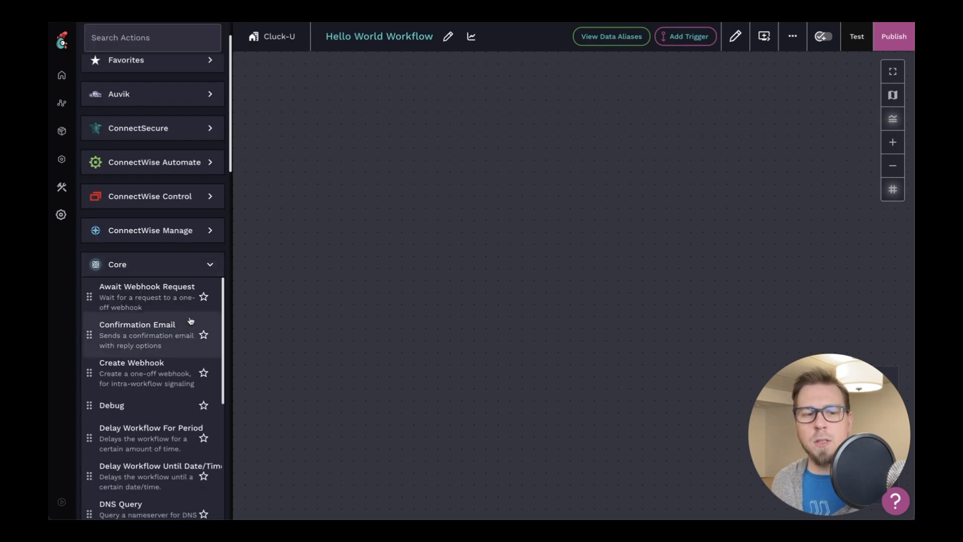
scroll("down", 3)
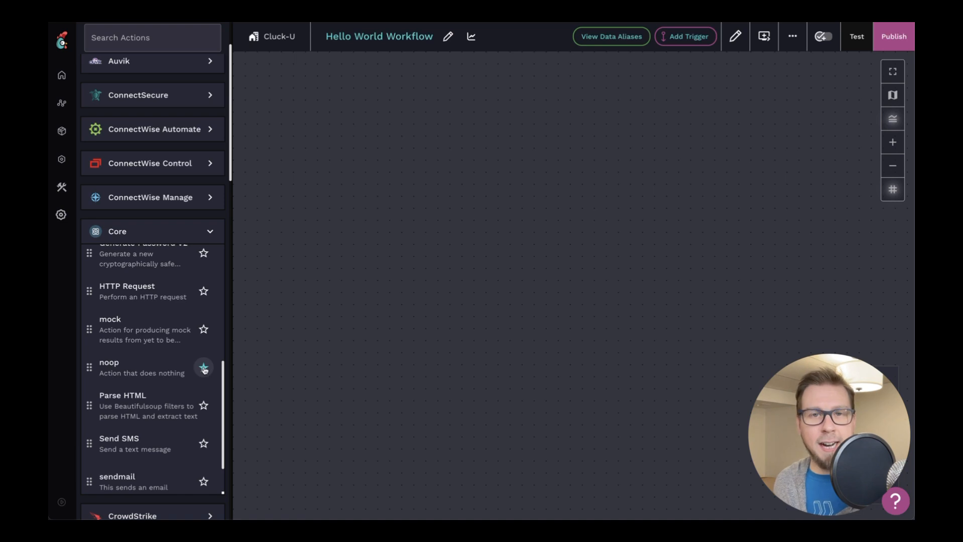
left_click(204, 367)
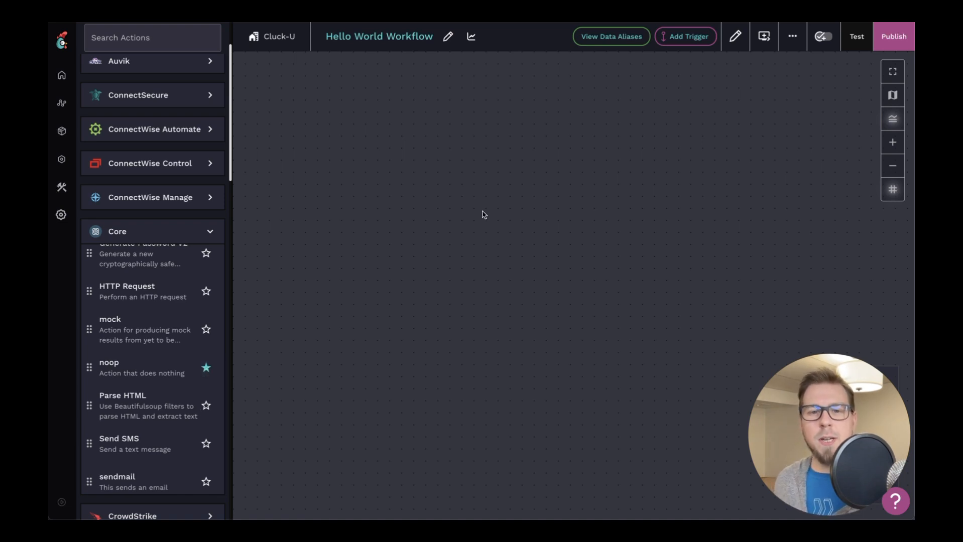
Step: Place a noop task on the canvas from the Favorite Actions menu
right_click(484, 215)
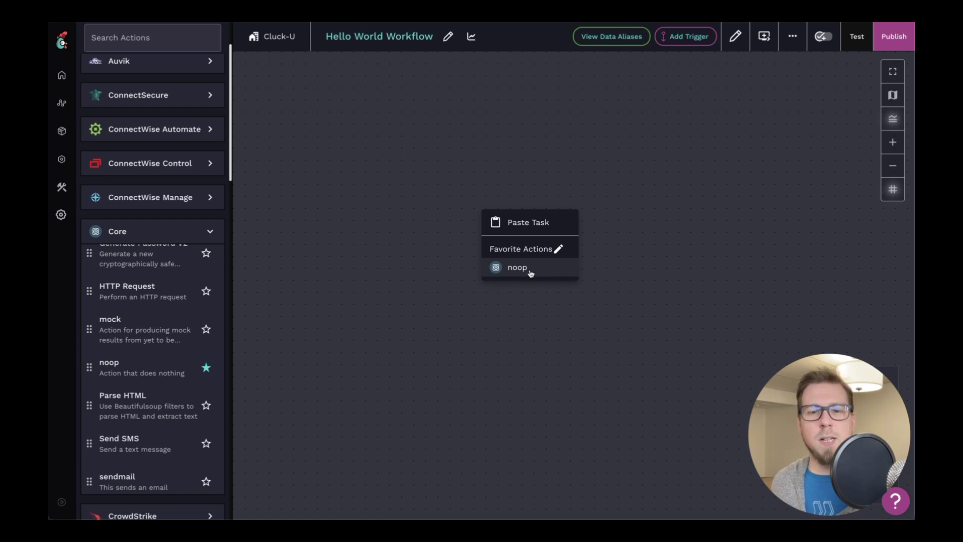
left_click(518, 267)
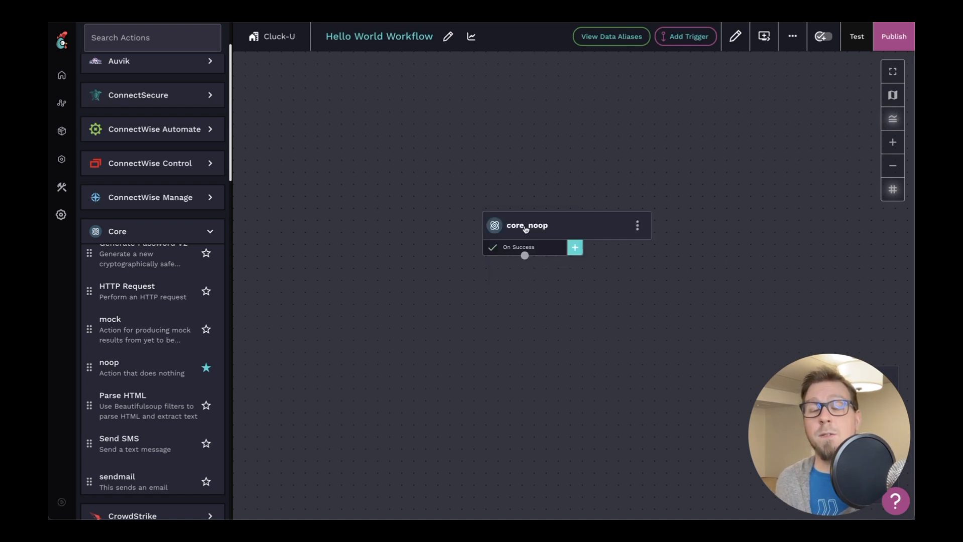
Step: Rename core_noop to send_message with description "This action starts the workflow"
left_click(526, 225)
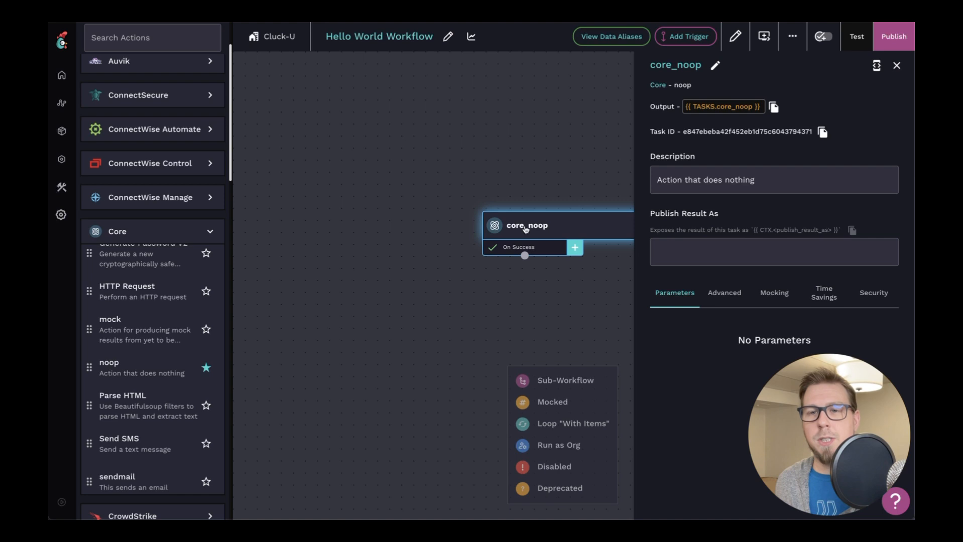
mouse_move(777, 220)
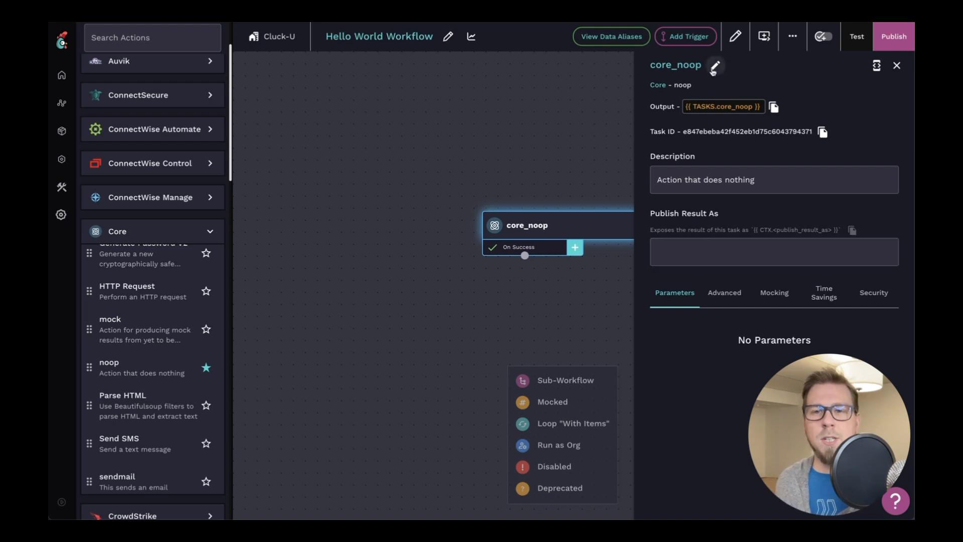
left_click(715, 65)
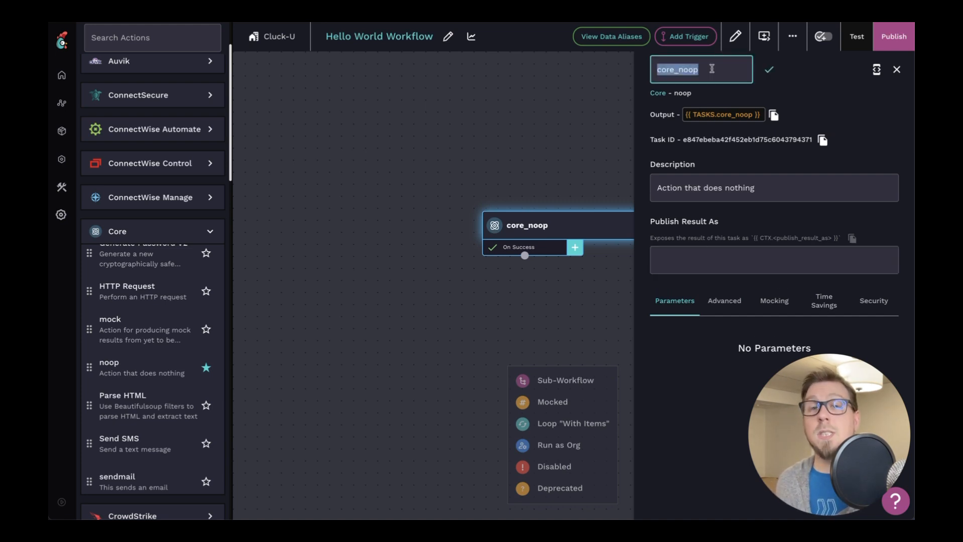
type("send_message")
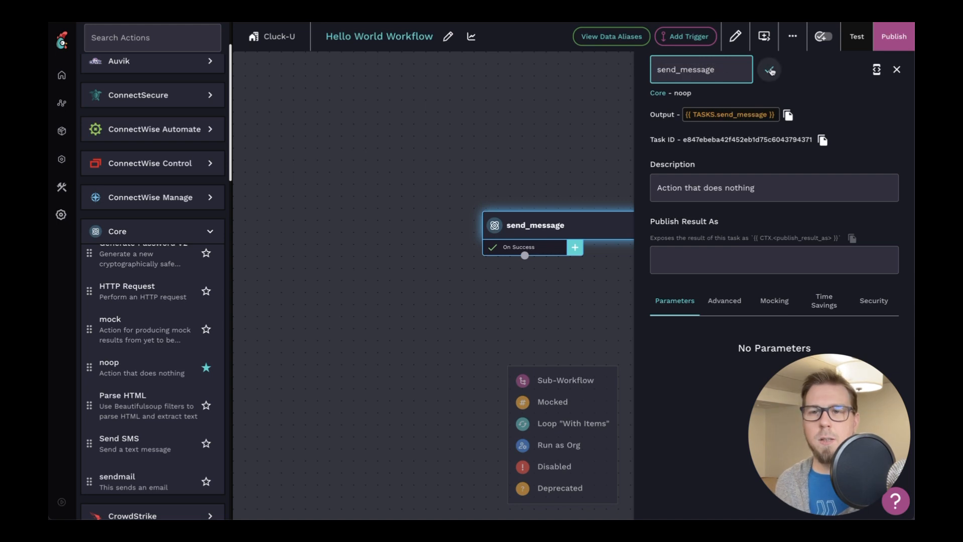
double_click(739, 179)
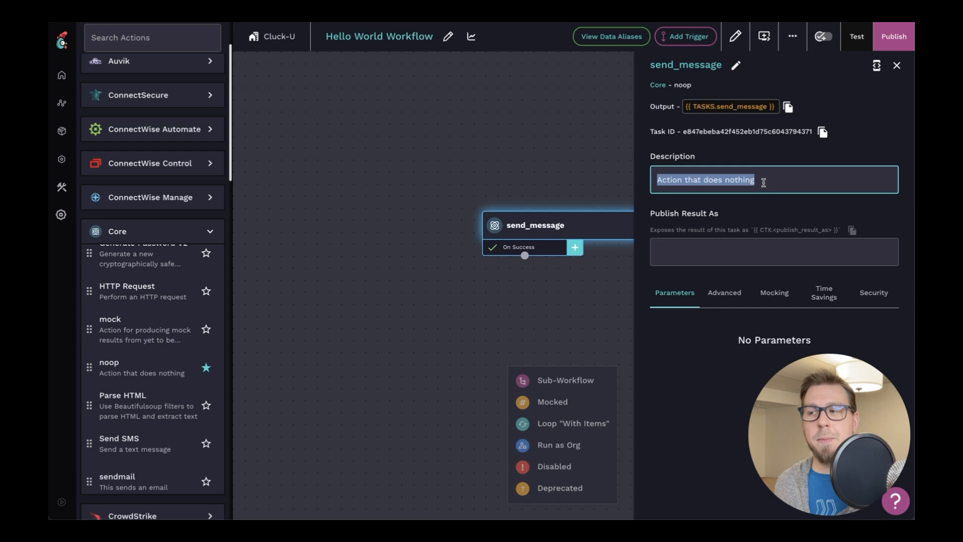
type("This action starts the workflow")
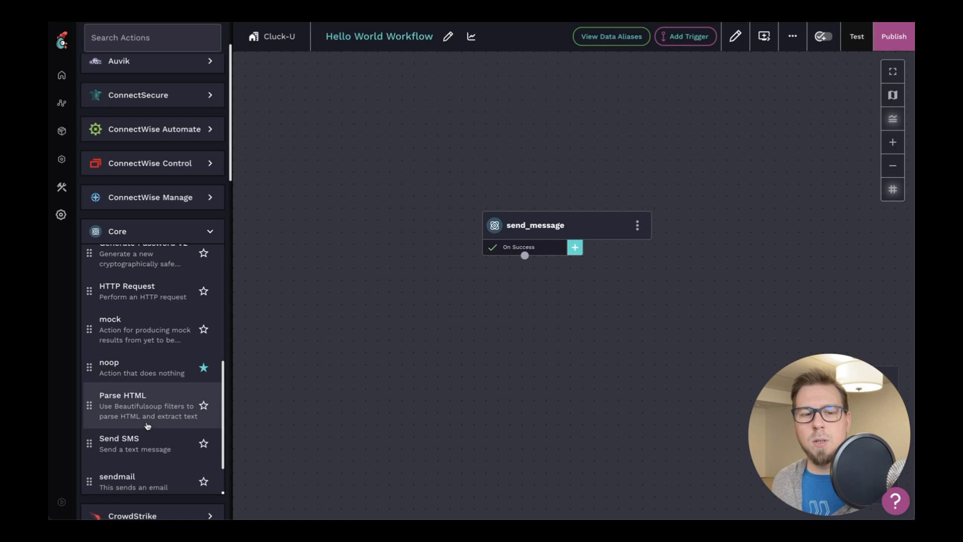
Step: Add a sendmail task named to_email and start rewriting its description
scroll("down", 3)
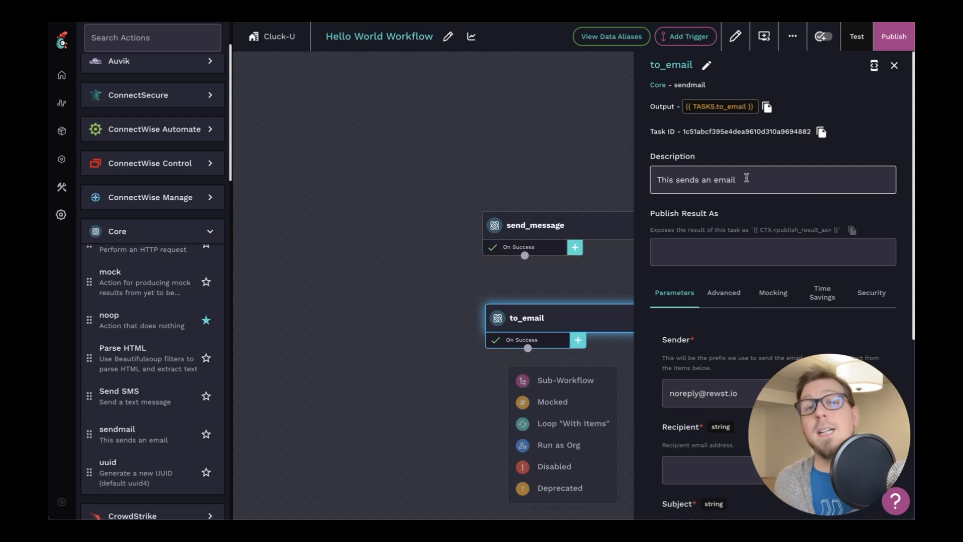
double_click(723, 180)
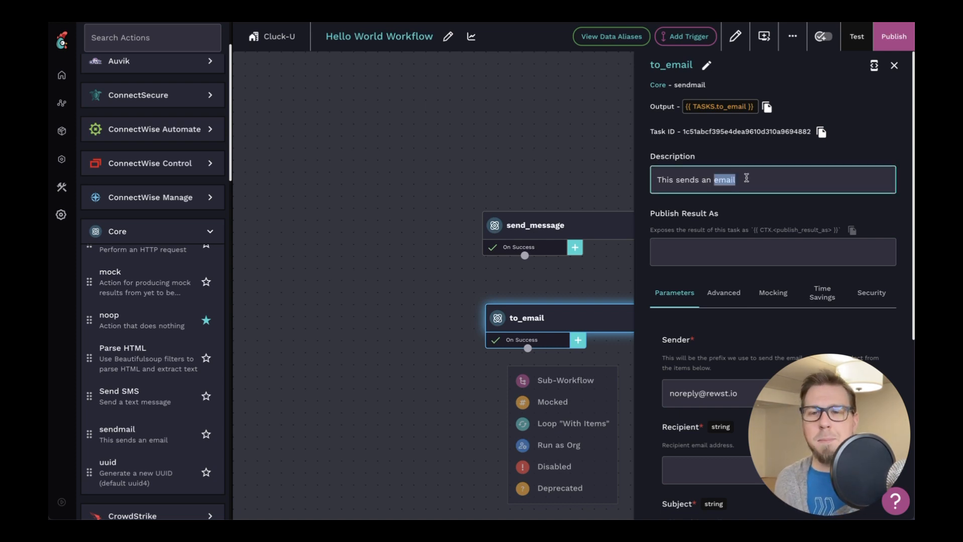
type("This acti")
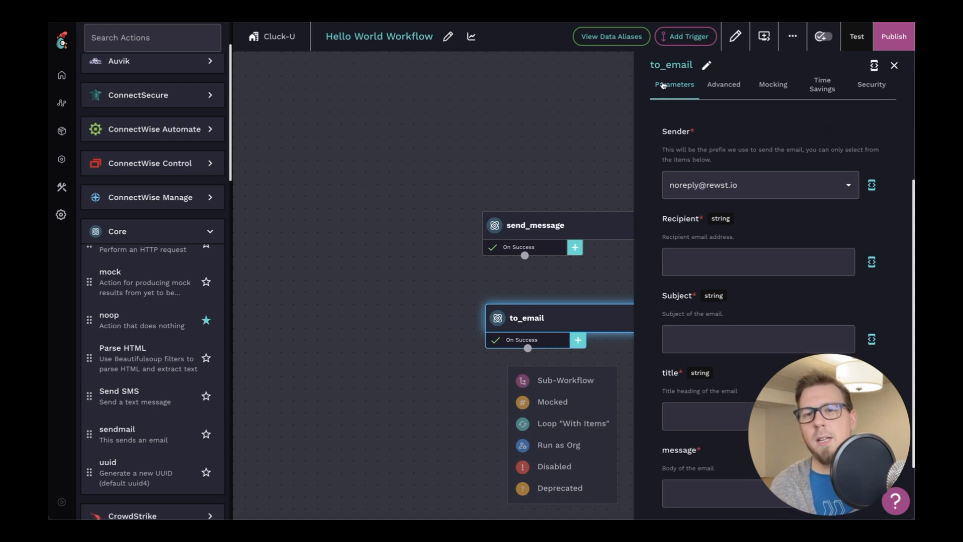
Step: Set to_email's recipient, subject Hello World! and title This is a Test
left_click(755, 185)
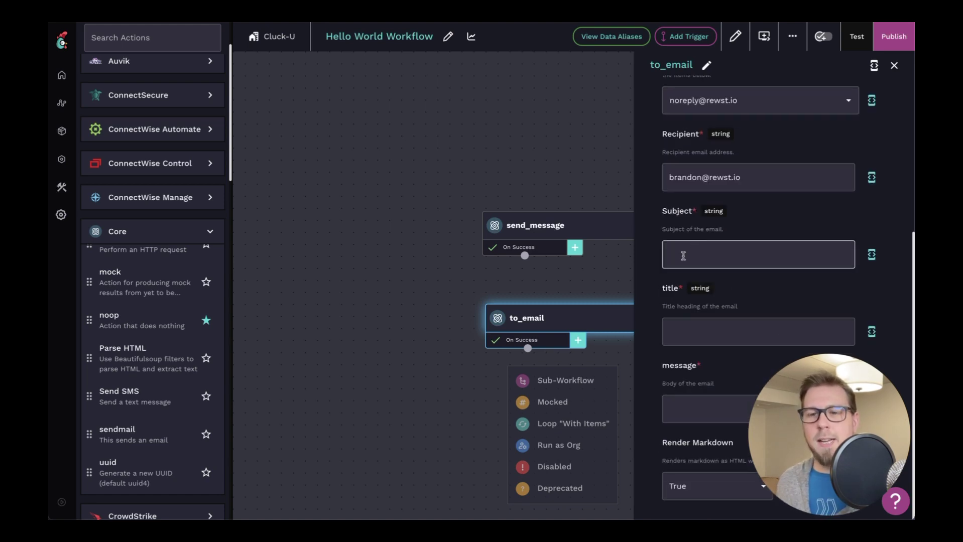
type("Hello World!")
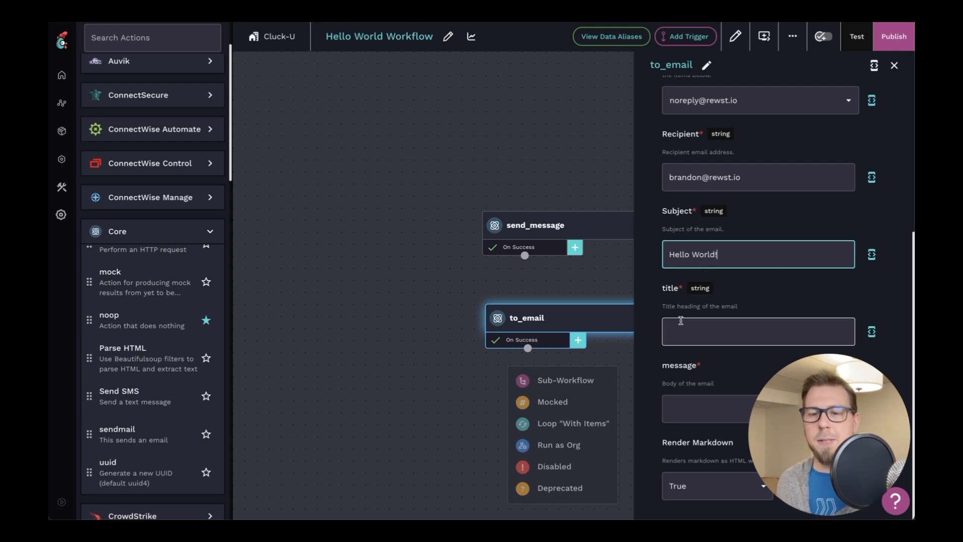
left_click(757, 332)
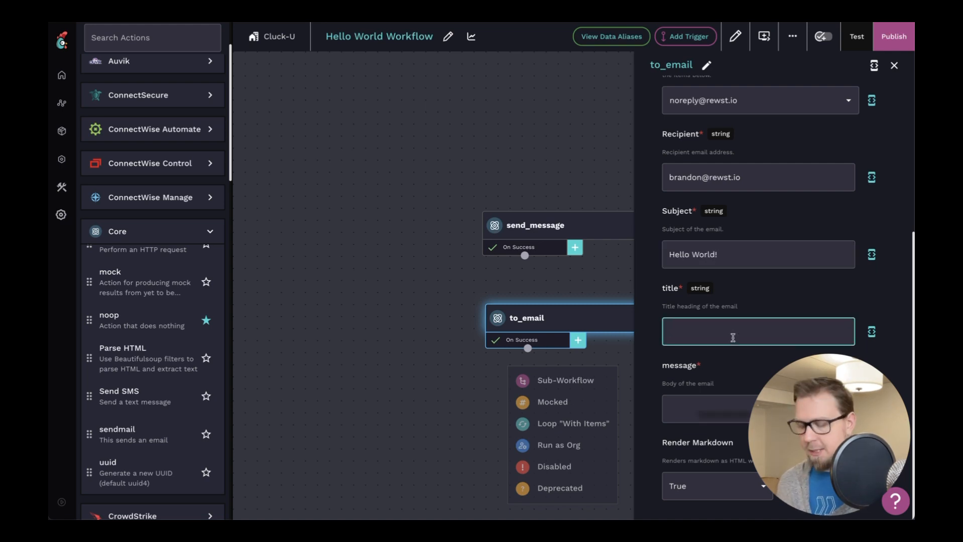
type("This is a Te")
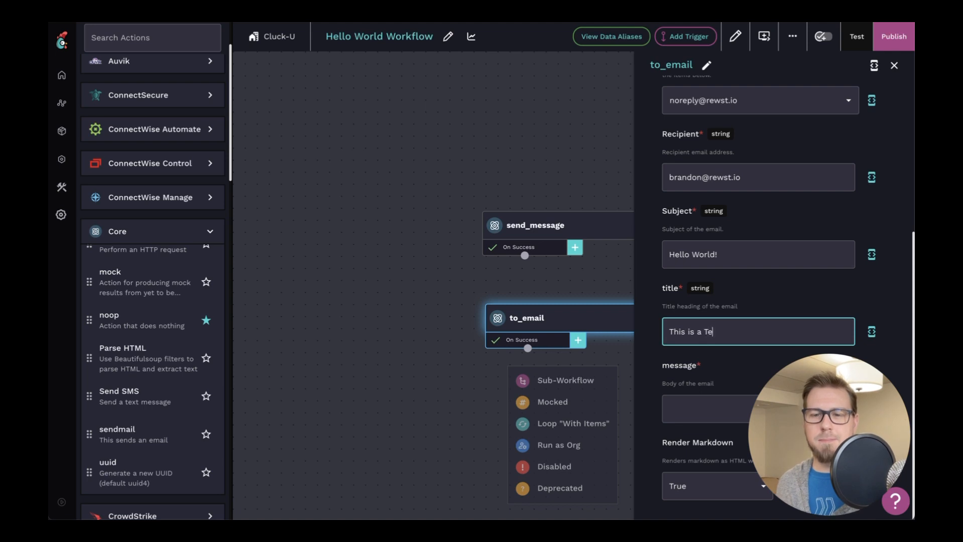
type("st")
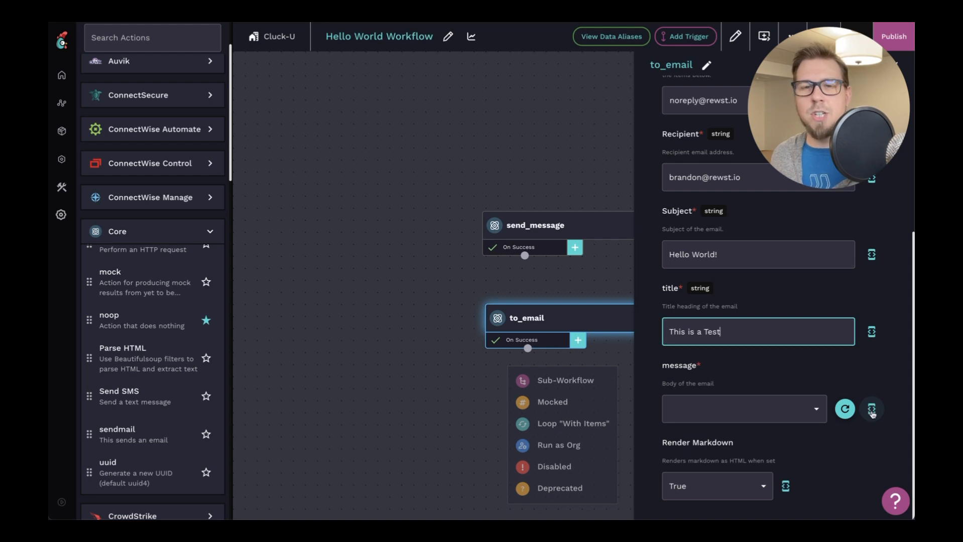
Step: Make the message body the expression {{ CTX.send_message }}
left_click(872, 408)
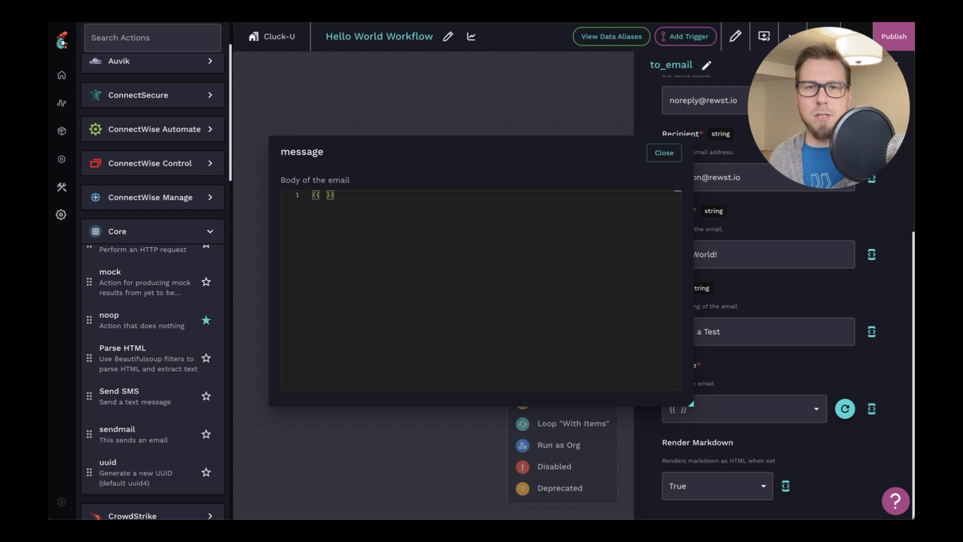
type("CTX.send_message")
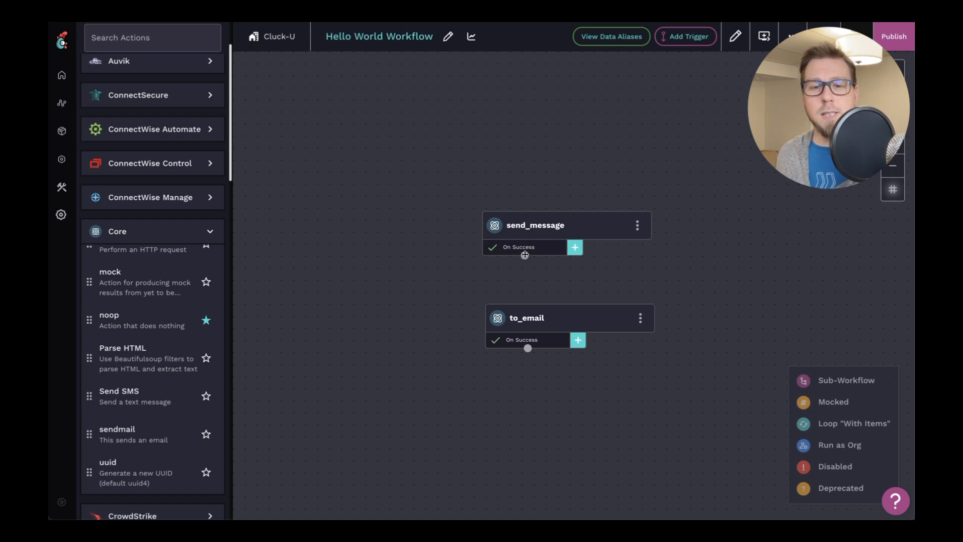
Step: Link send_message's On Success to to_email and publish the workflow
left_click_drag(524, 255, 559, 307)
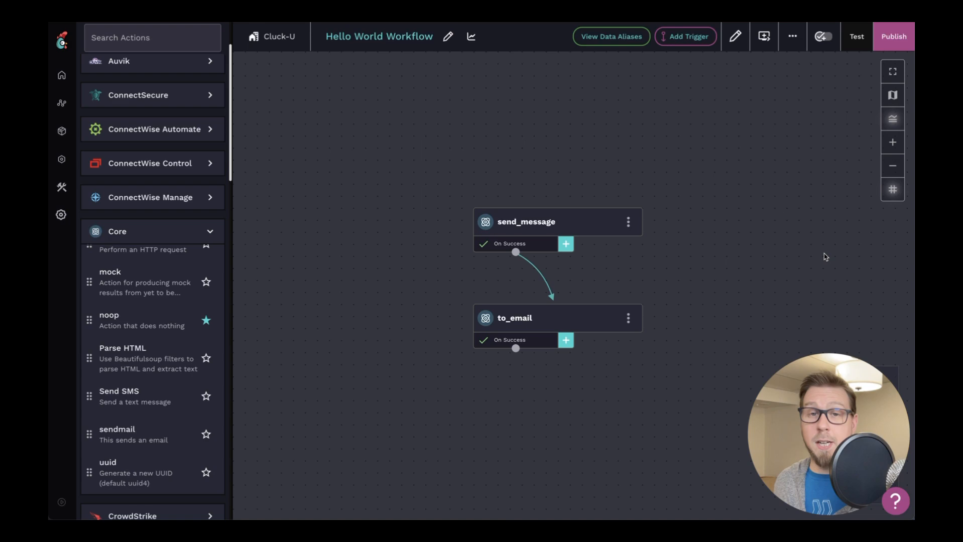
left_click(895, 36)
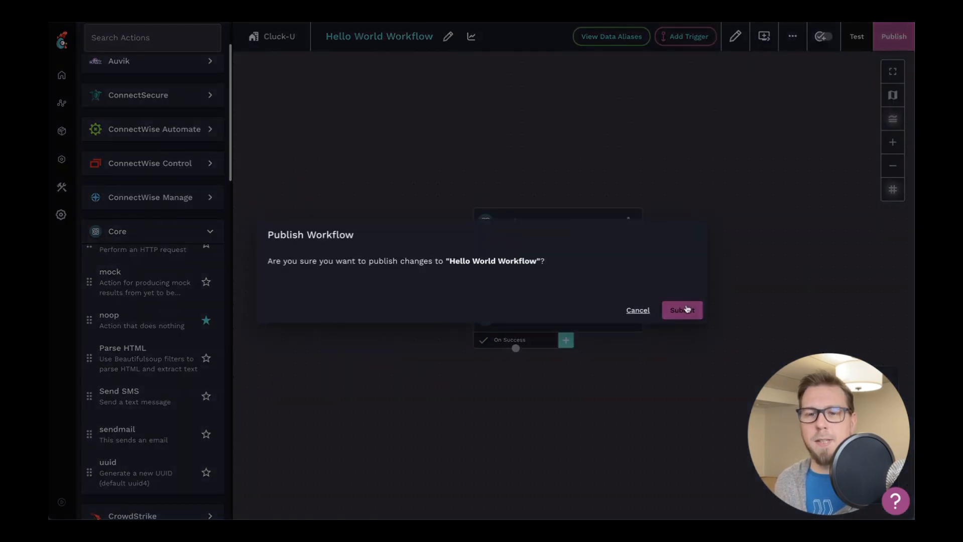
left_click(682, 310)
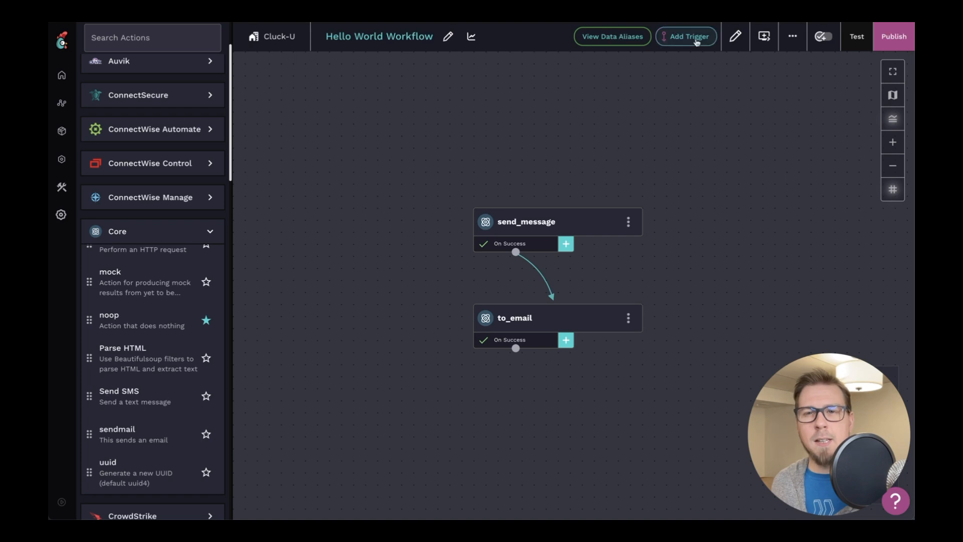
Step: Add an enabled Hello World Trigger of type Core - Form Submission
left_click(687, 37)
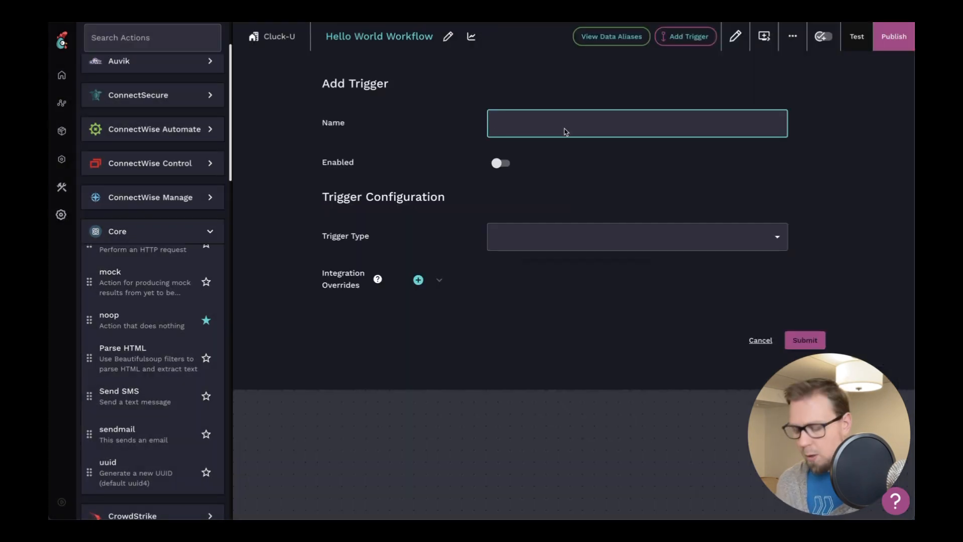
type("Hello World Trigger")
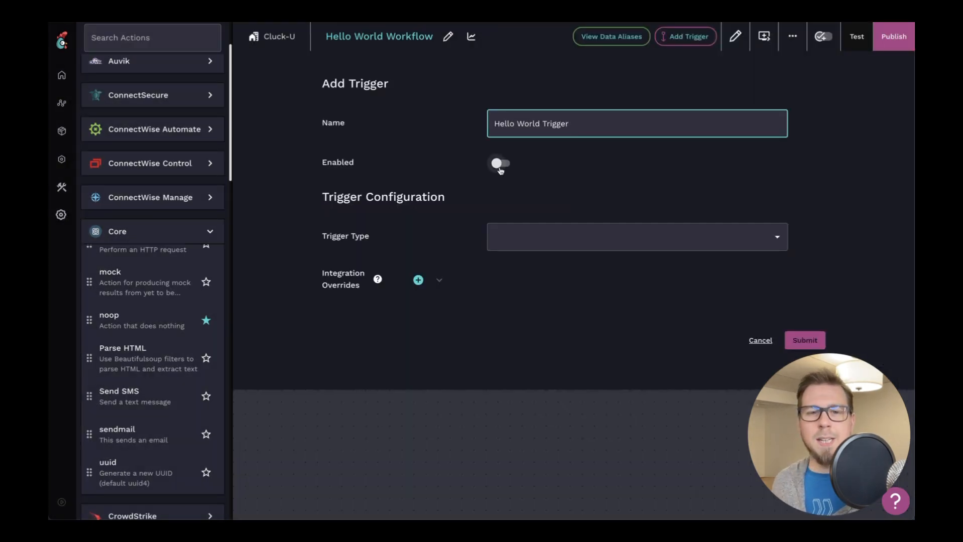
left_click(499, 163)
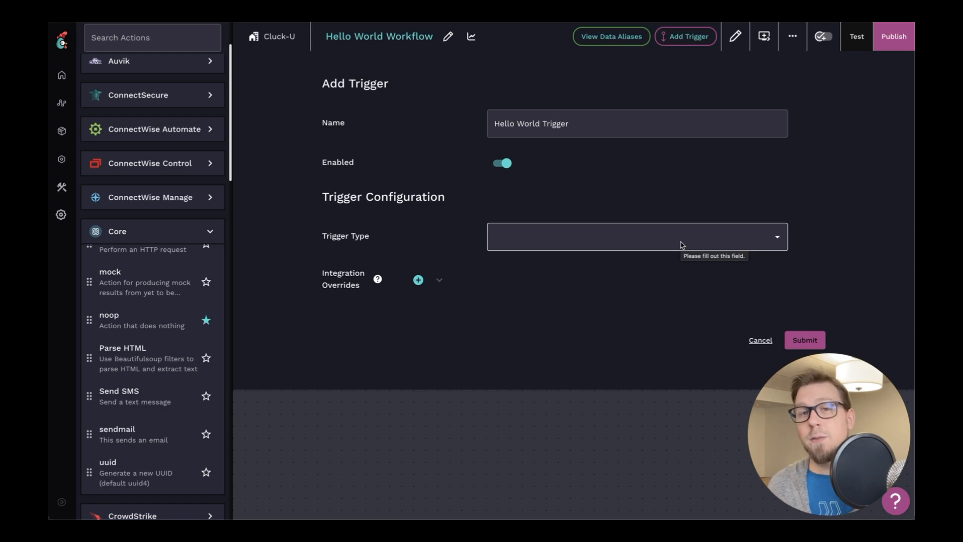
left_click(636, 236)
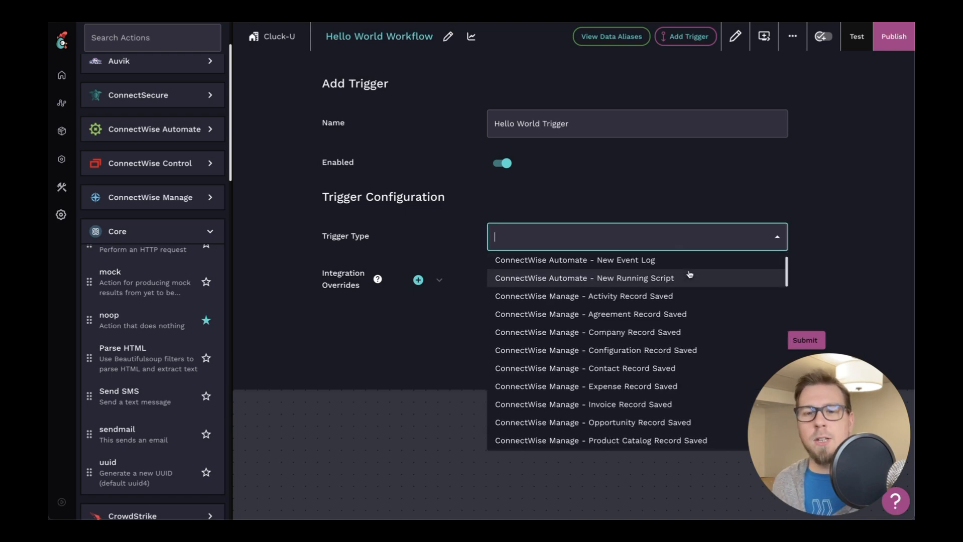
scroll("down", 3)
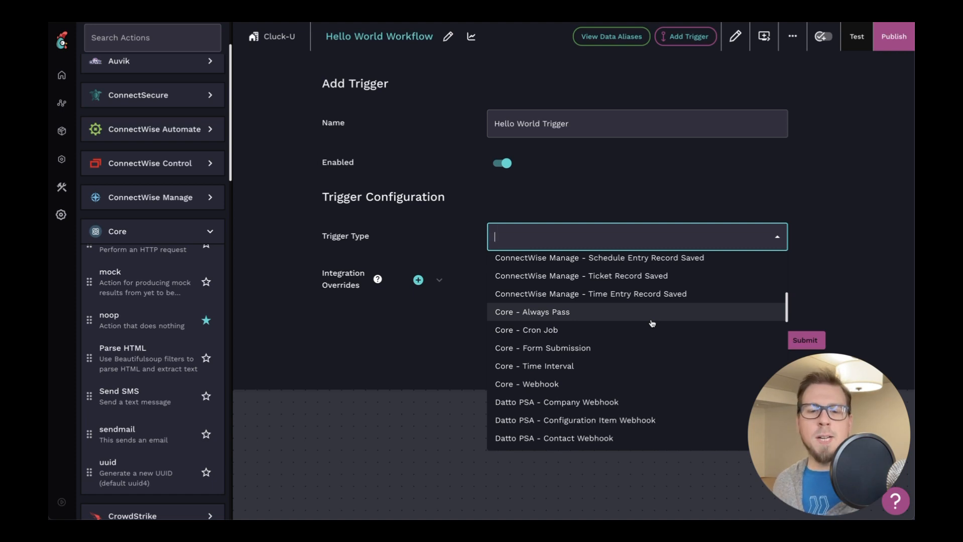
mouse_move(596, 351)
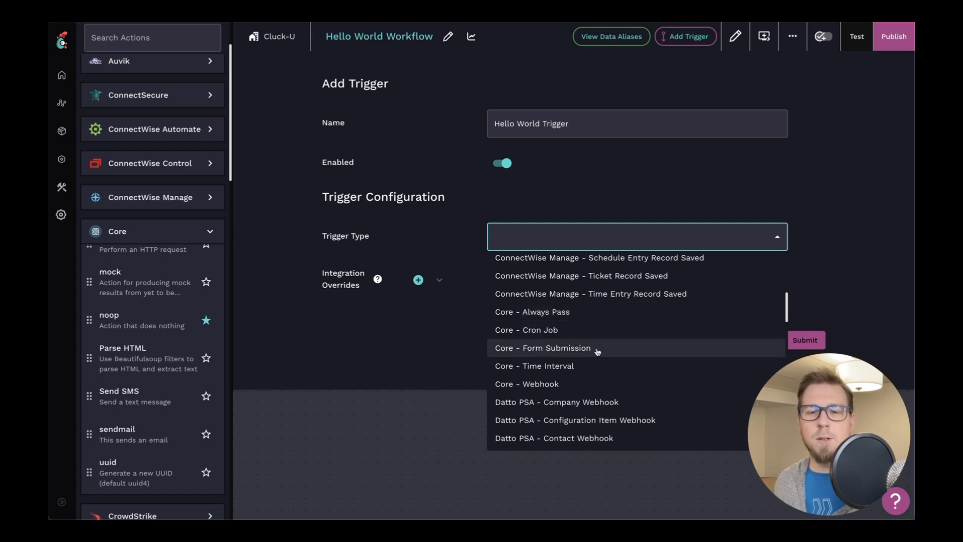
left_click(542, 347)
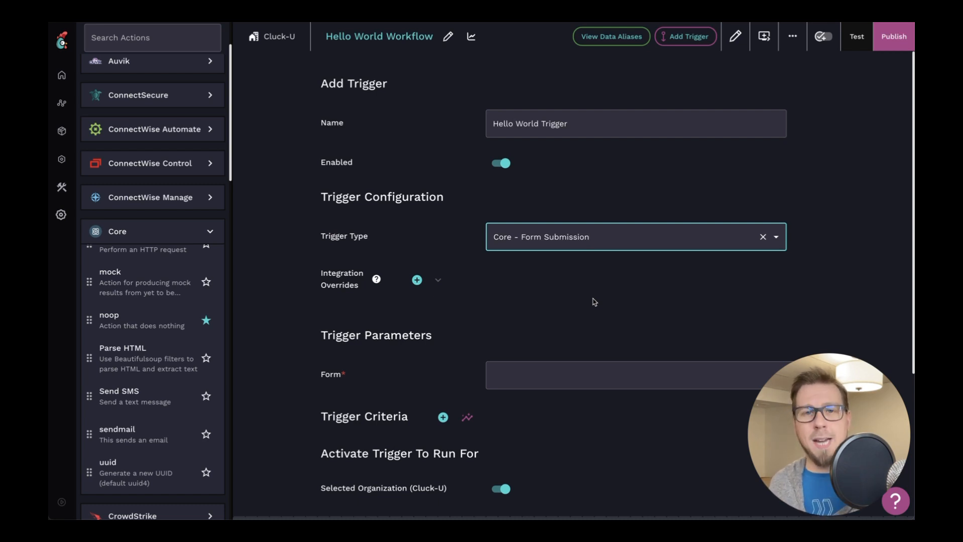
Step: Choose Hello World Form as the trigger's form and submit the trigger
scroll("down", 3)
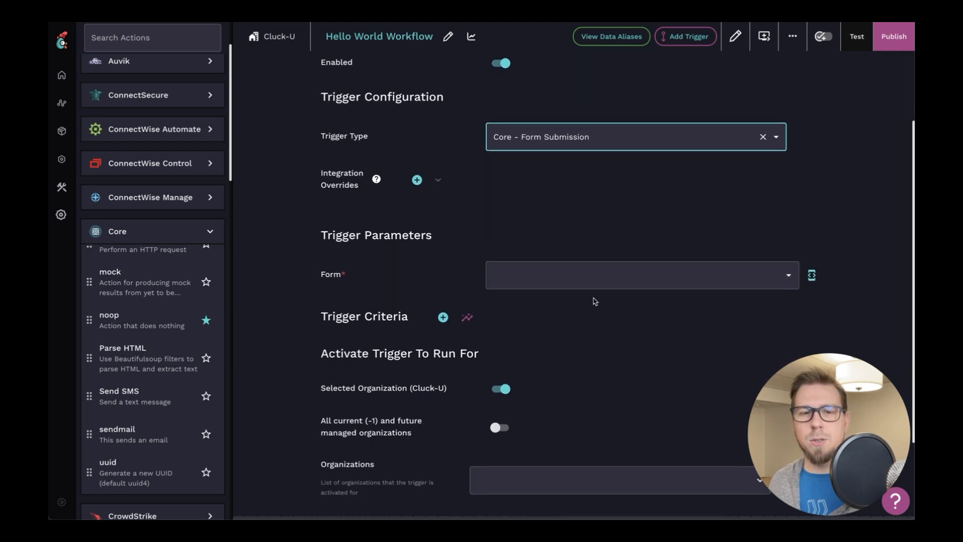
left_click(641, 275)
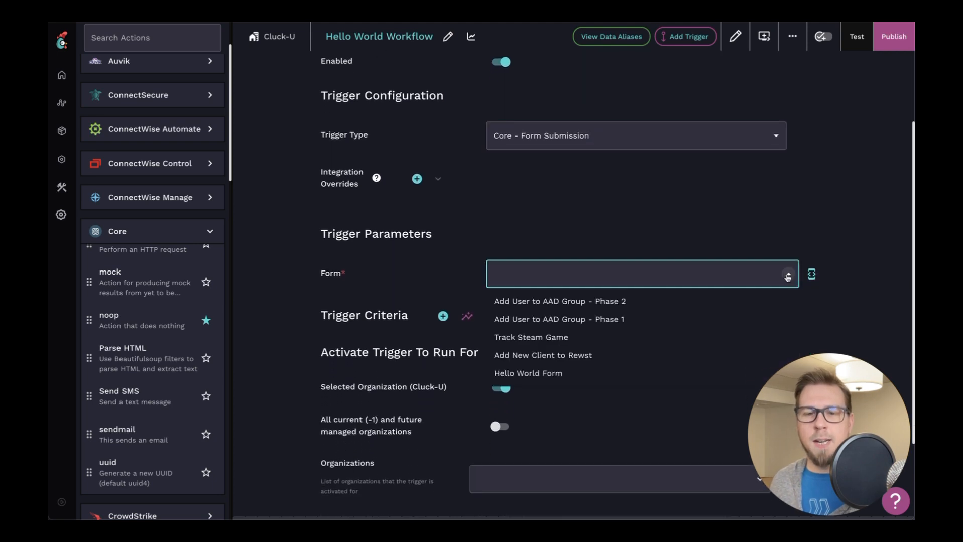
mouse_move(563, 374)
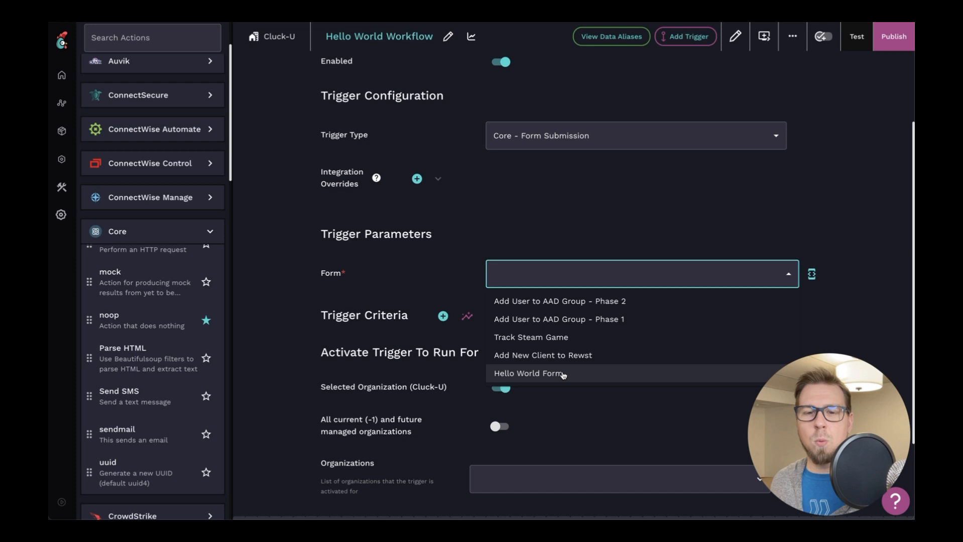
left_click(528, 374)
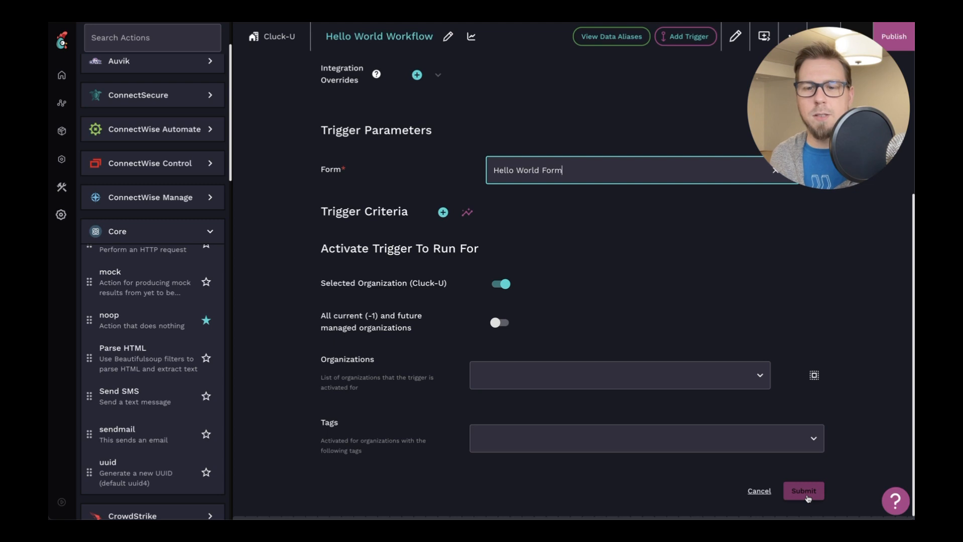
left_click(803, 491)
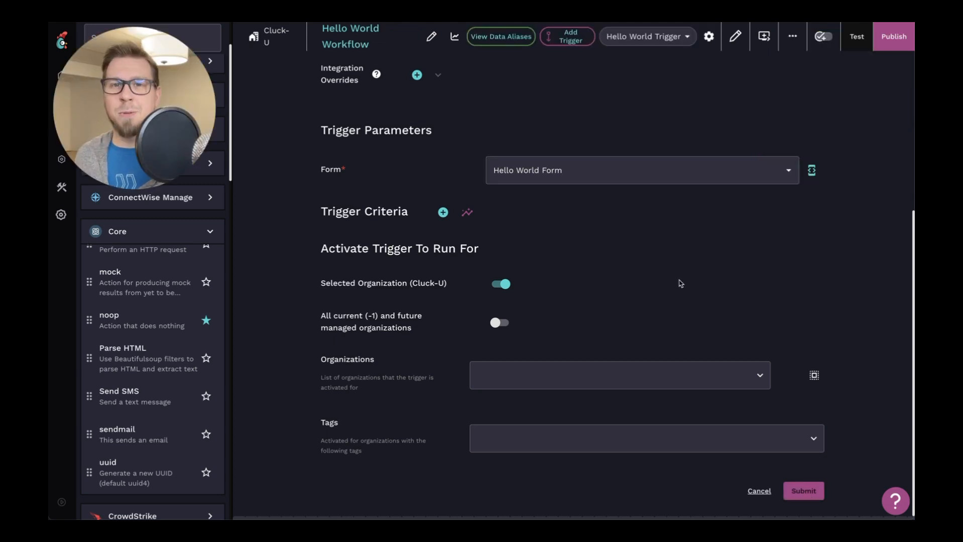
mouse_move(894, 46)
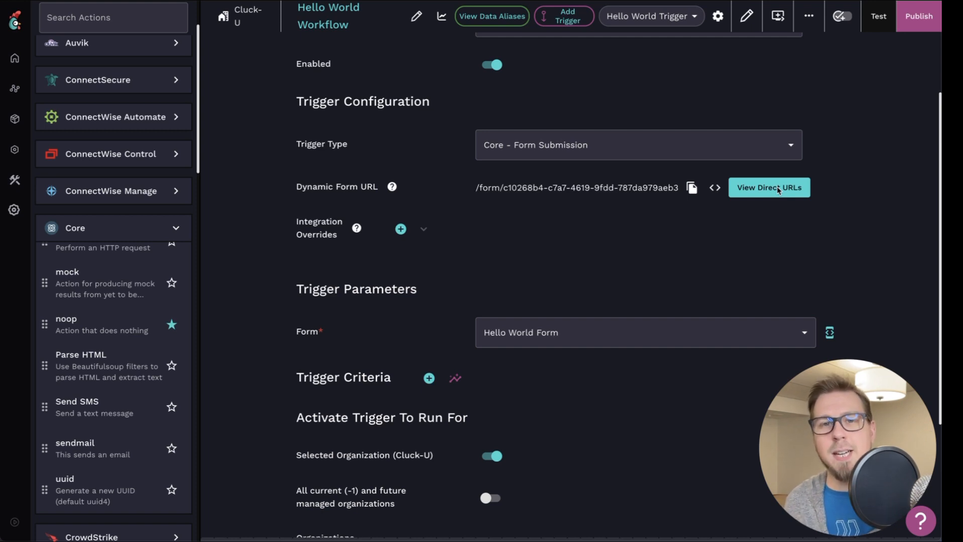
Step: Open the Hello World Form from the trigger's direct URL
left_click(769, 187)
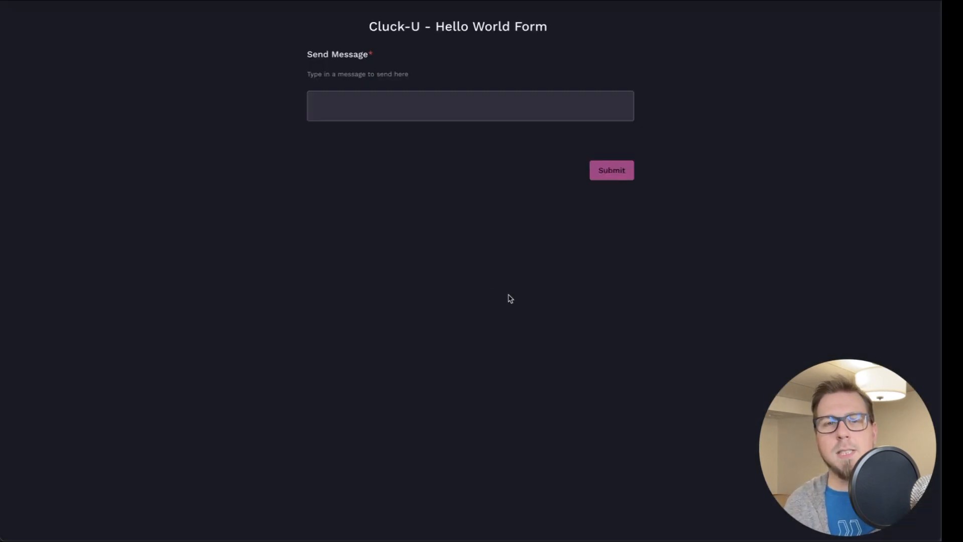
Step: Submit the form with the Send Message value 'Hello World!'
left_click(471, 105)
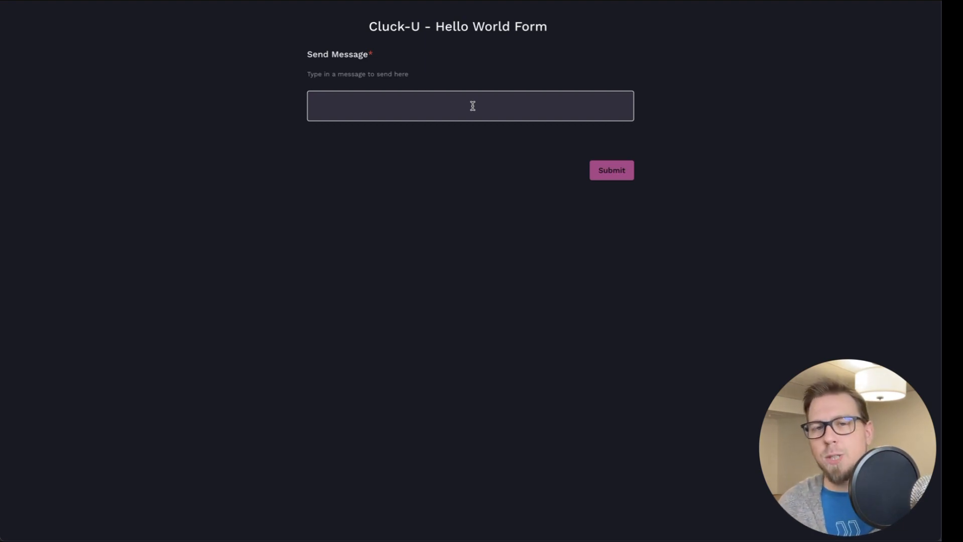
type("Hello World!")
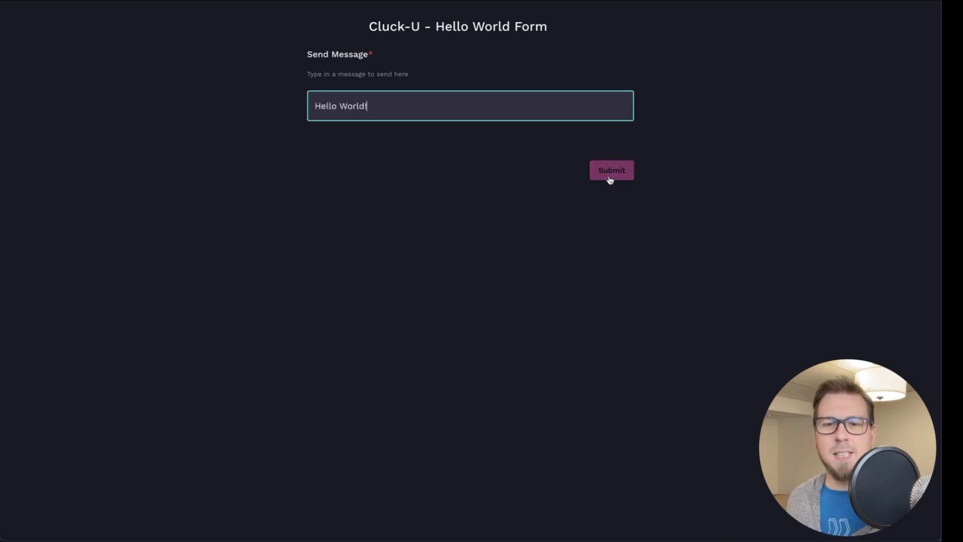
left_click(611, 169)
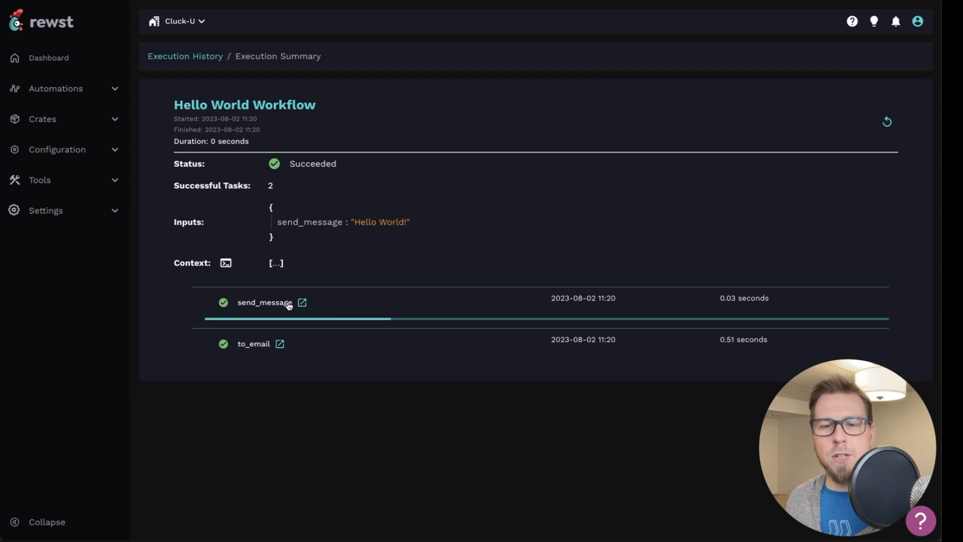
Step: Inspect the send_message task in the execution summary
left_click(265, 302)
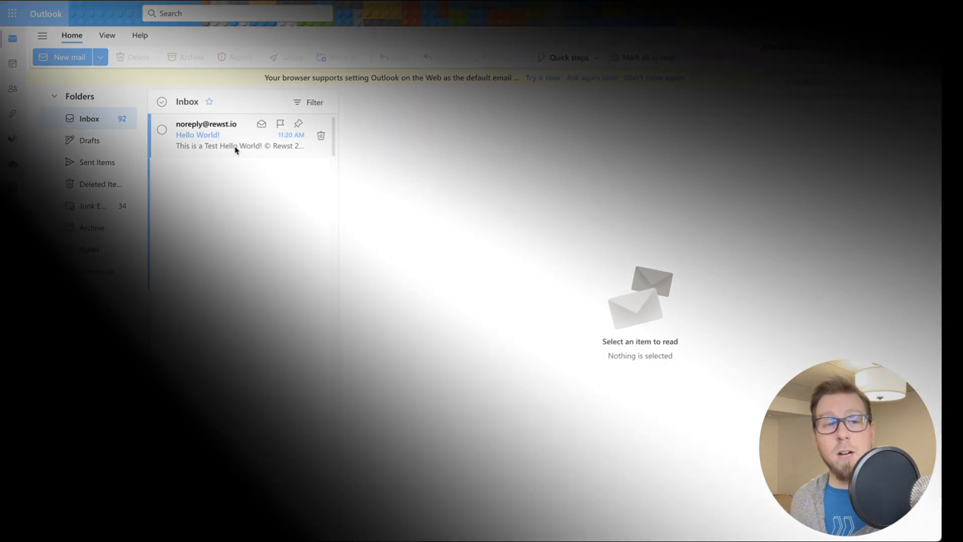
mouse_move(227, 133)
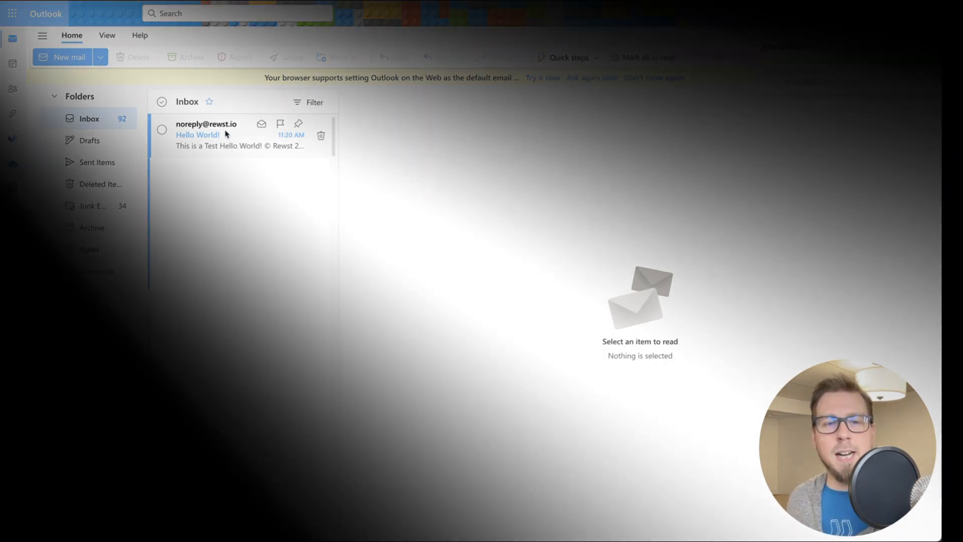
left_click(225, 134)
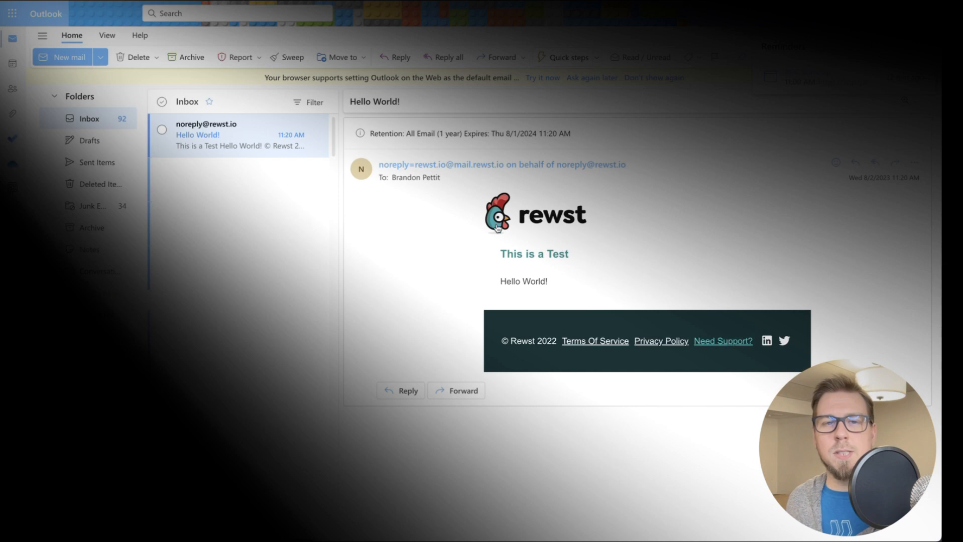
mouse_move(547, 236)
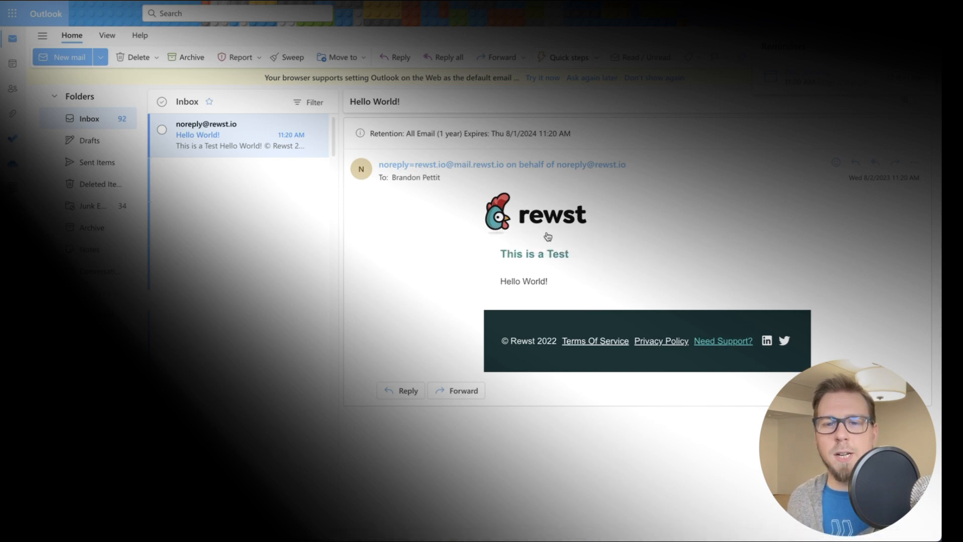
mouse_move(508, 292)
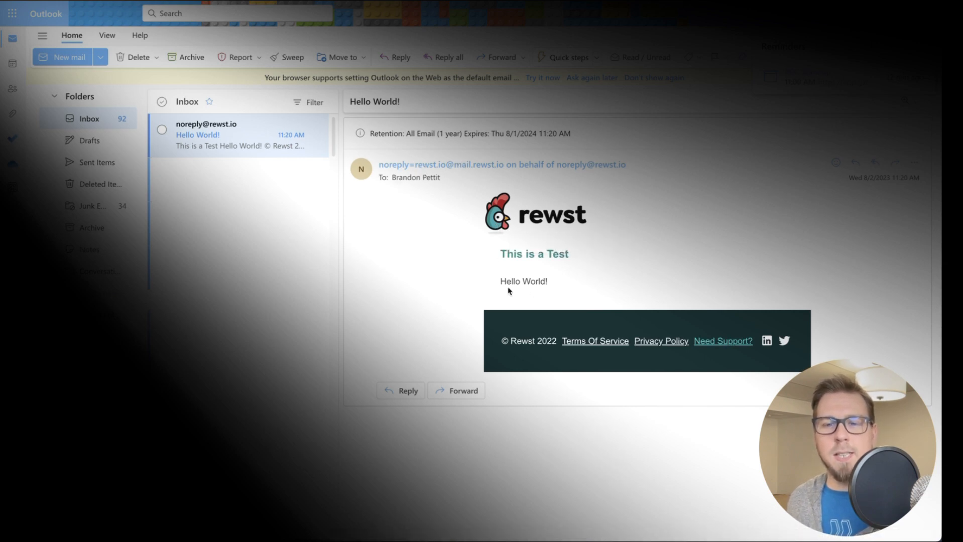
mouse_move(581, 287)
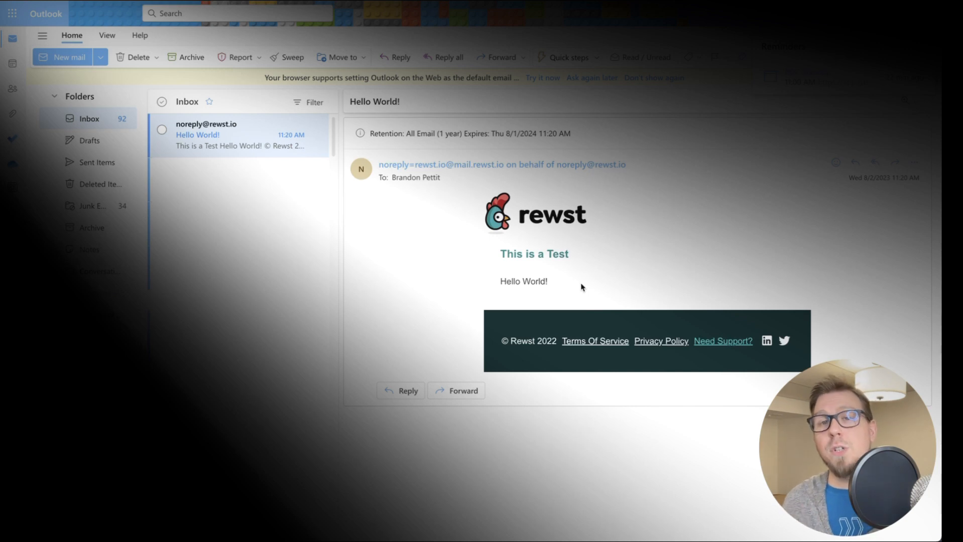